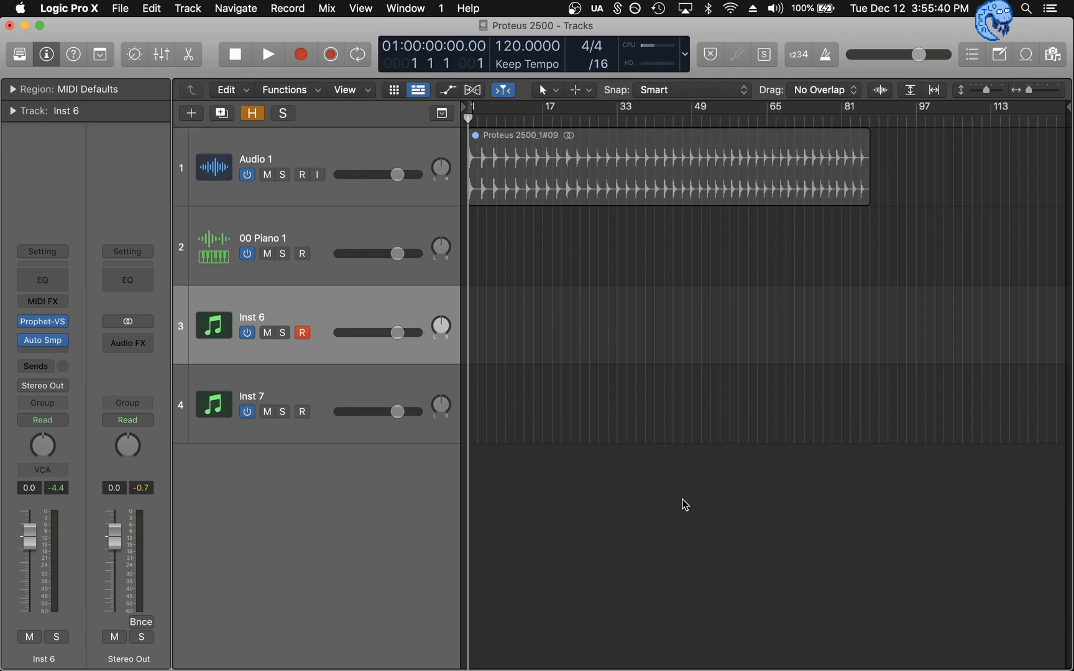
Show the plug-in choices for the Auto Sampler insert slot on Inst 6
left_click(42, 322)
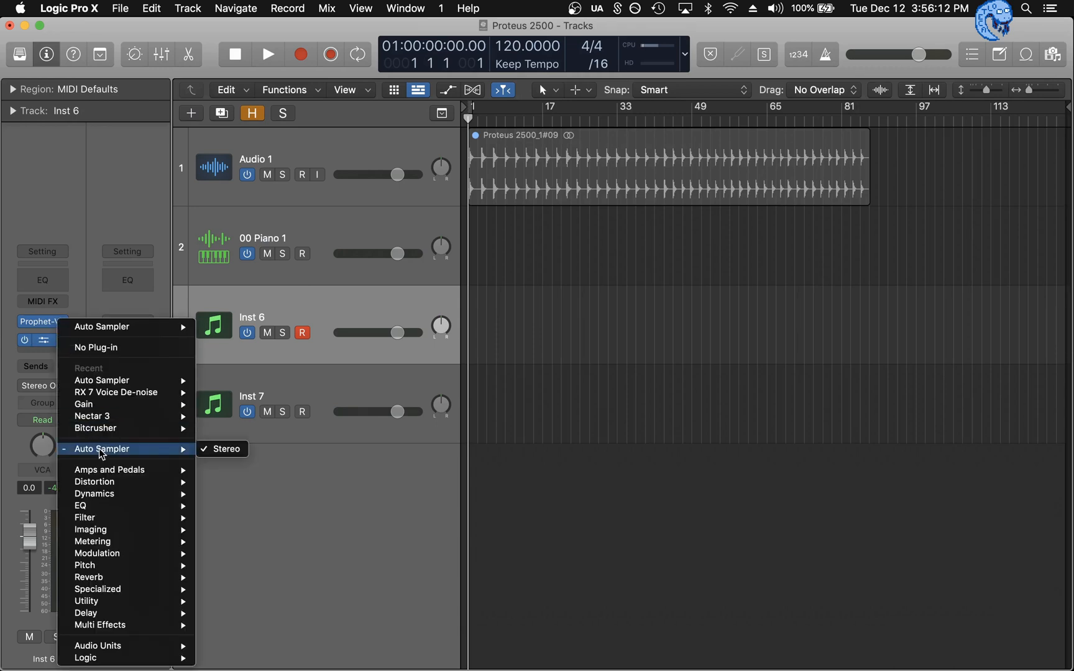
Open the Auto Sampler window for Inst 6, sampling C2 to C#4 every semitone
left_click(222, 449)
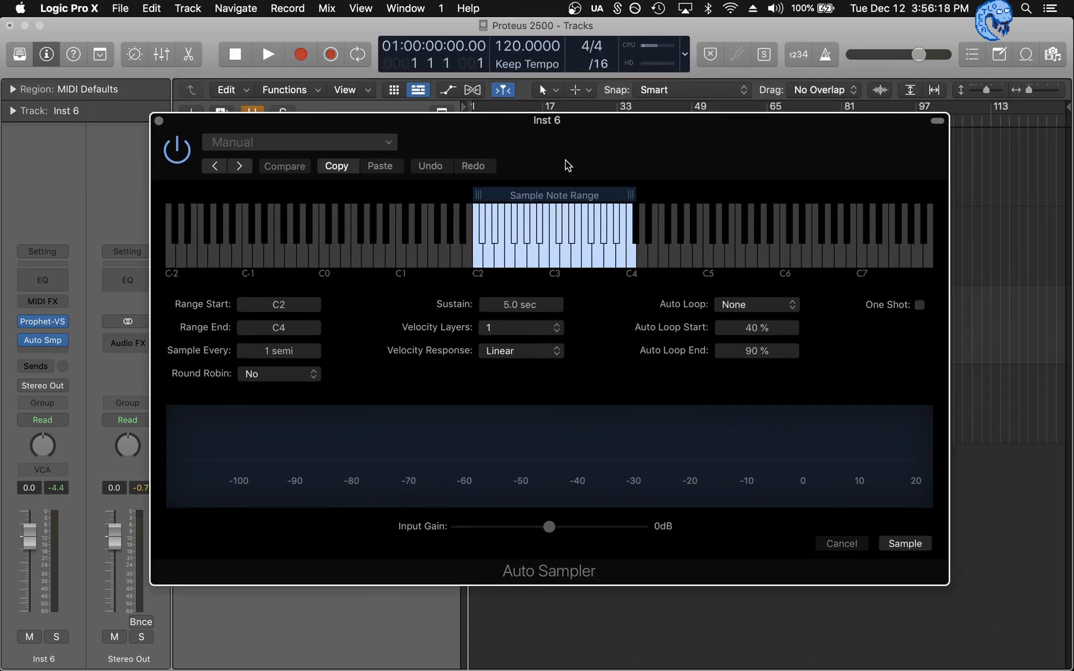
mouse_move(481, 203)
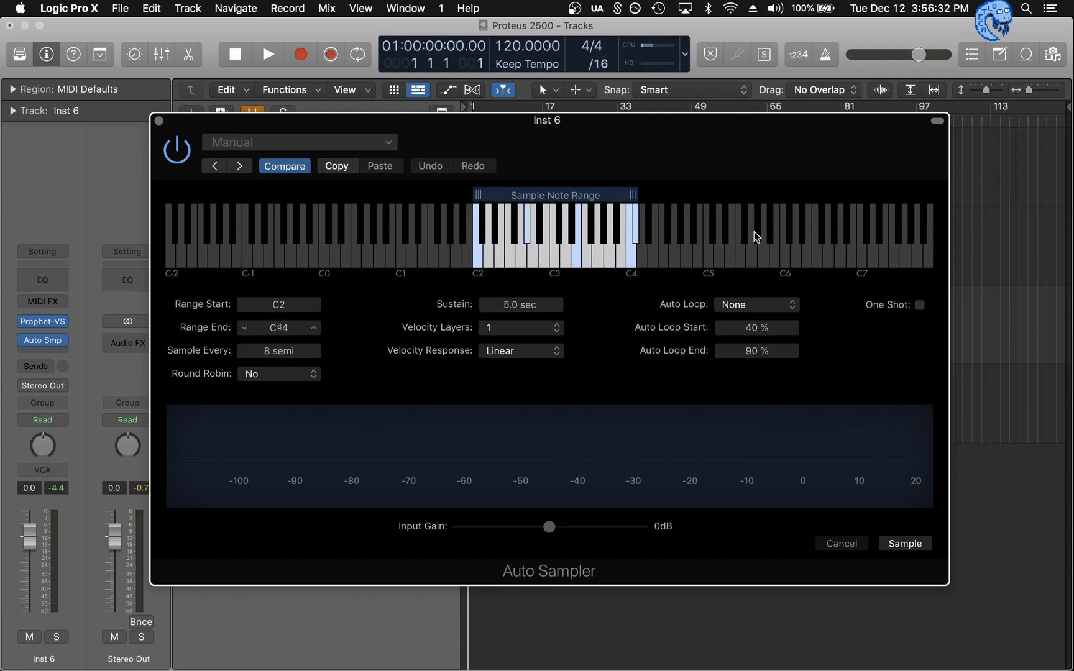
mouse_move(752, 146)
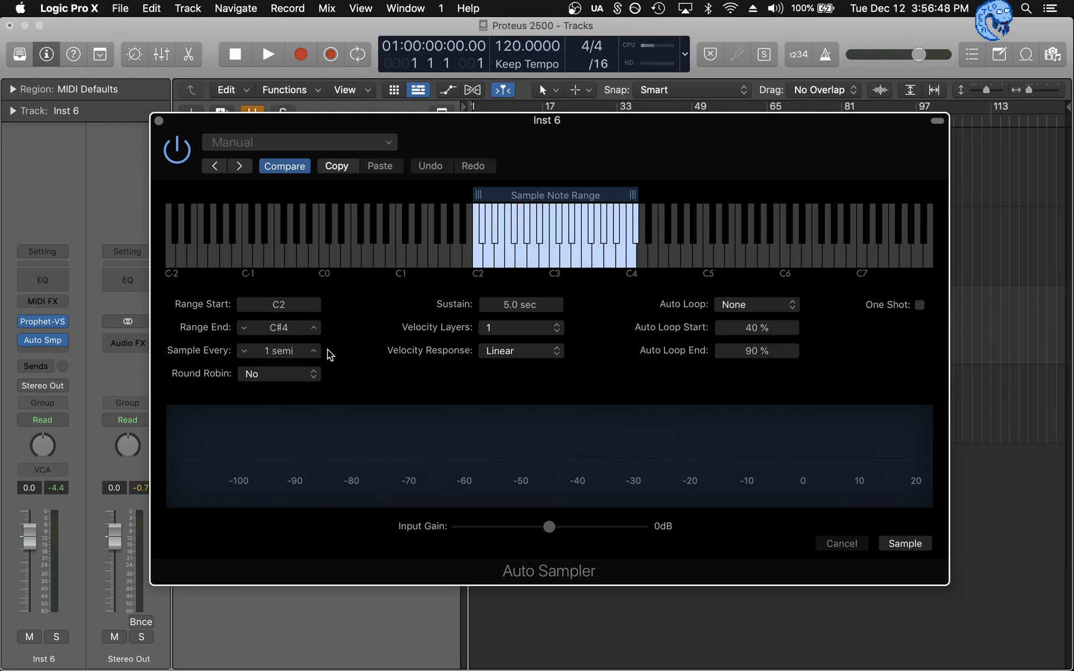
mouse_move(341, 357)
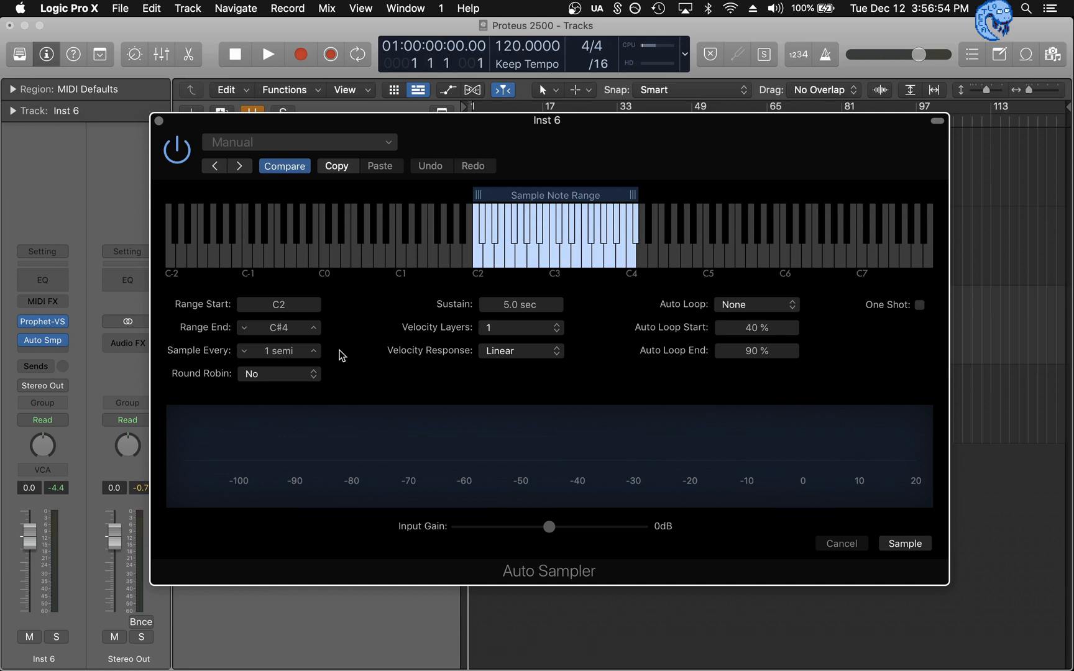
mouse_move(439, 290)
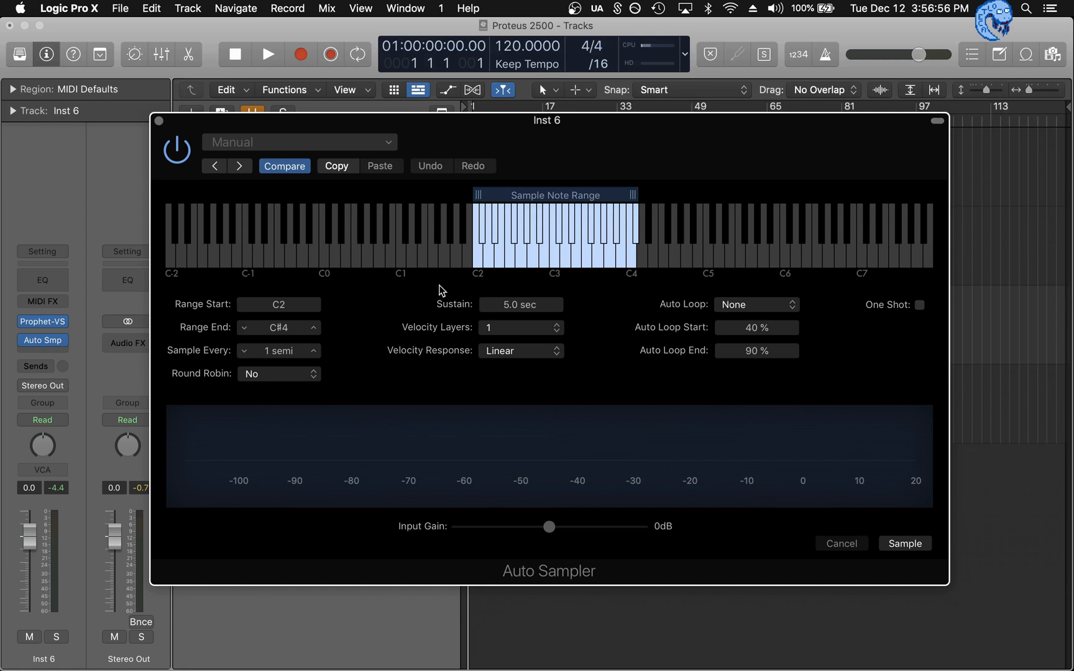
mouse_move(632, 150)
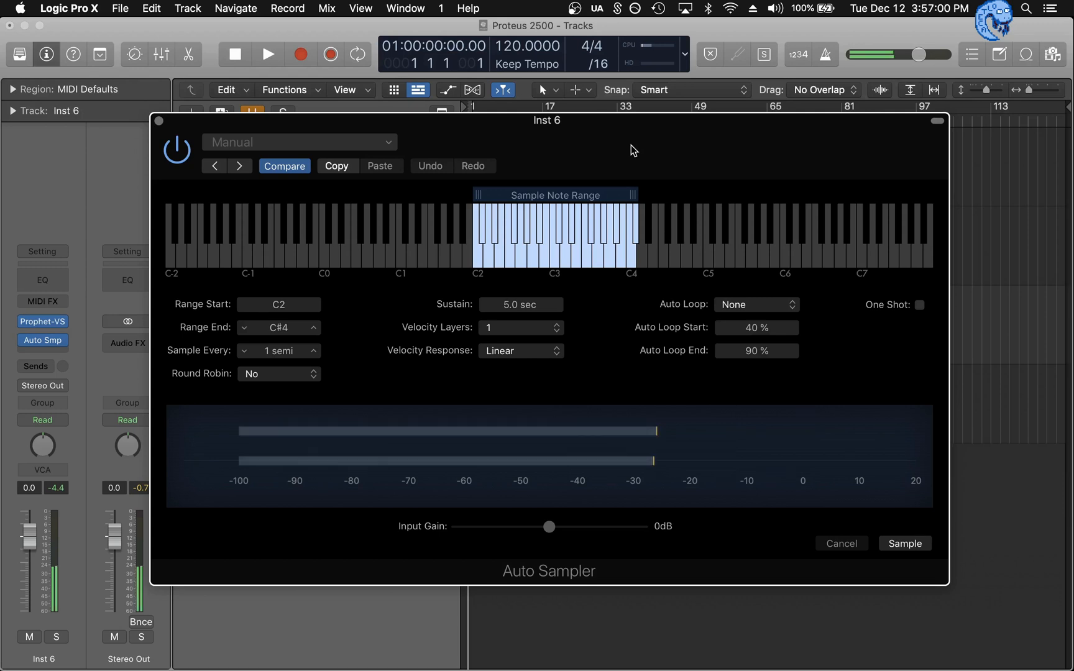
Keep Auto Loop on None and shorten the Auto Sampler sustain to 1.0 sec
left_click(904, 544)
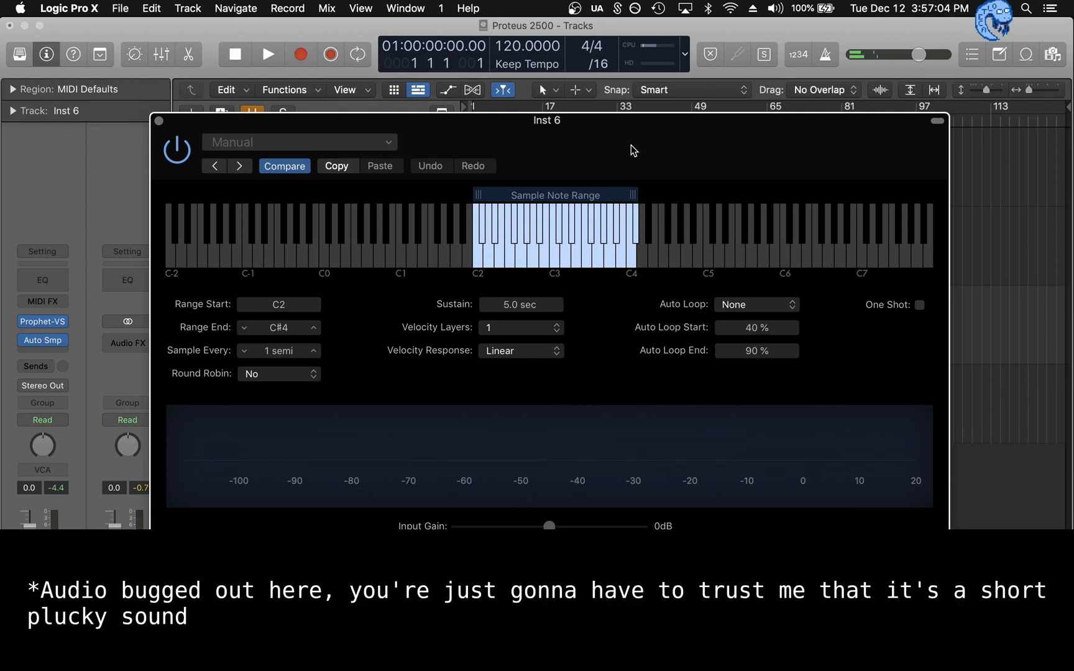
mouse_move(785, 290)
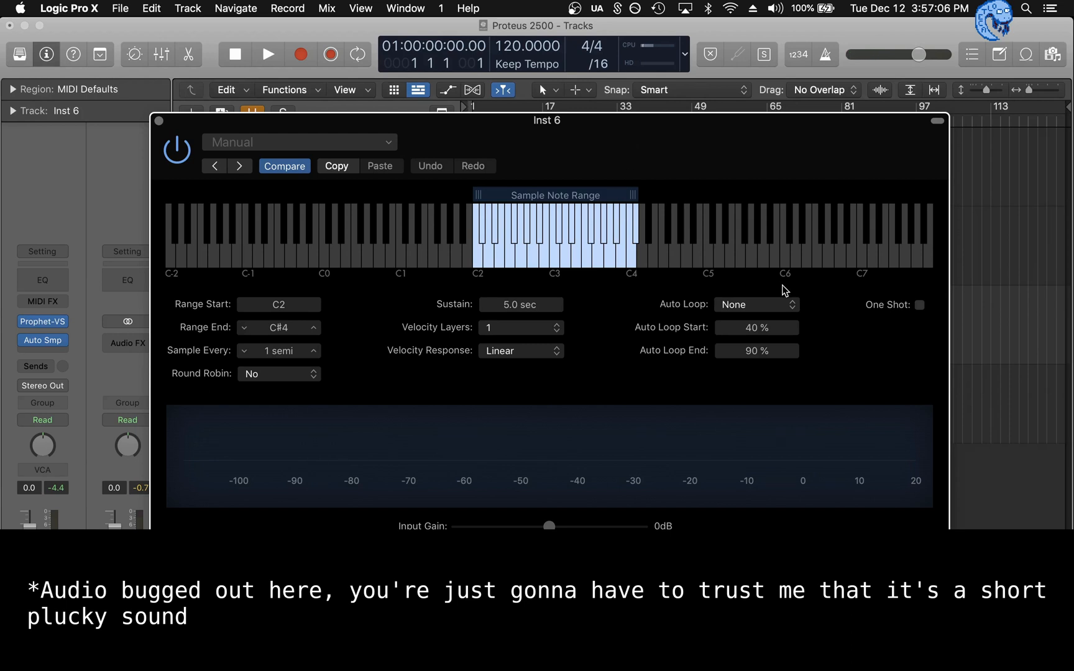
left_click(756, 304)
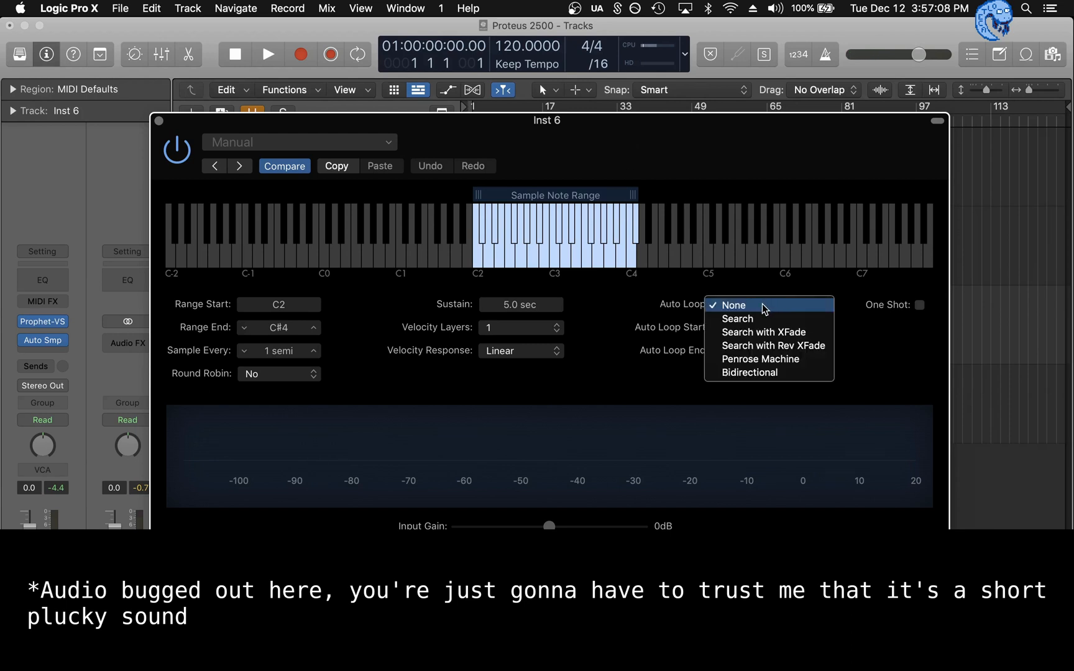
left_click(732, 305)
type("1")
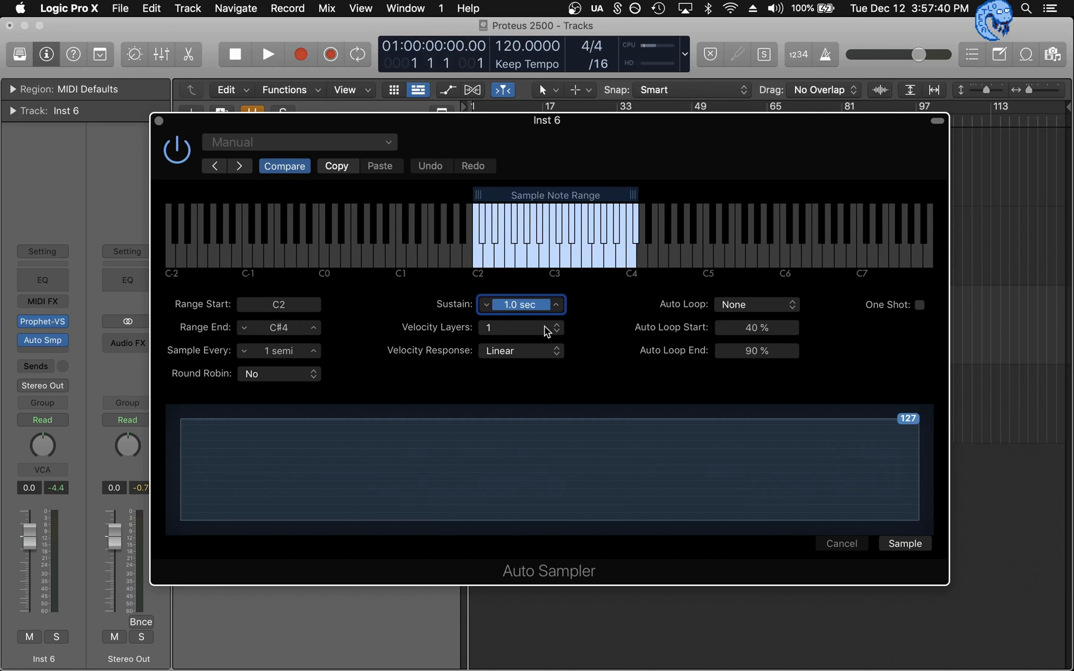
mouse_move(518, 336)
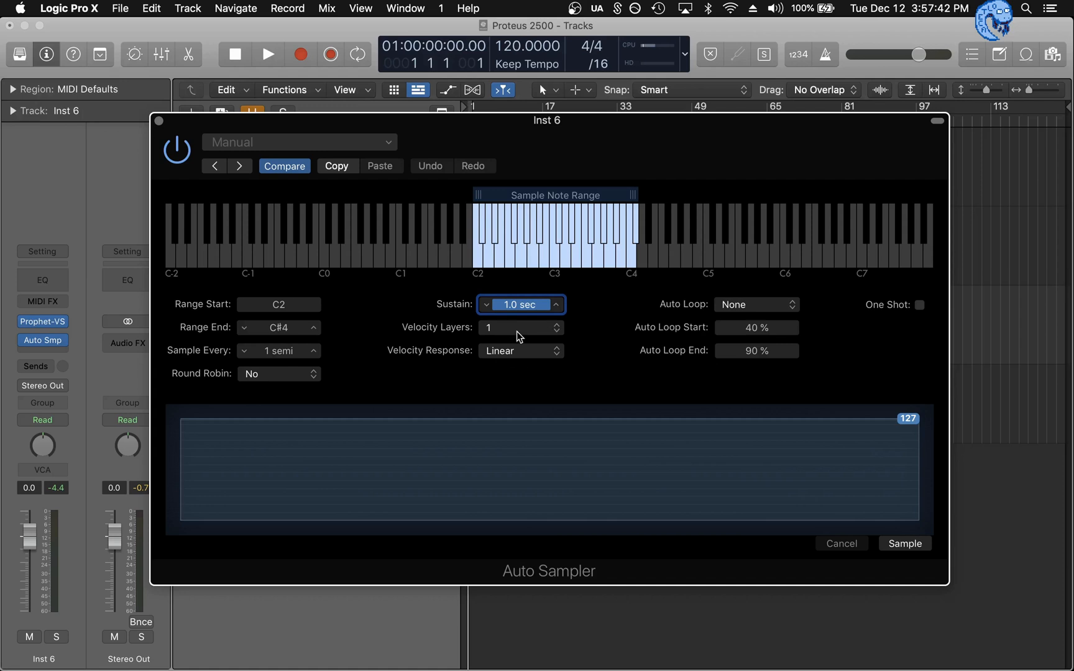
mouse_move(541, 354)
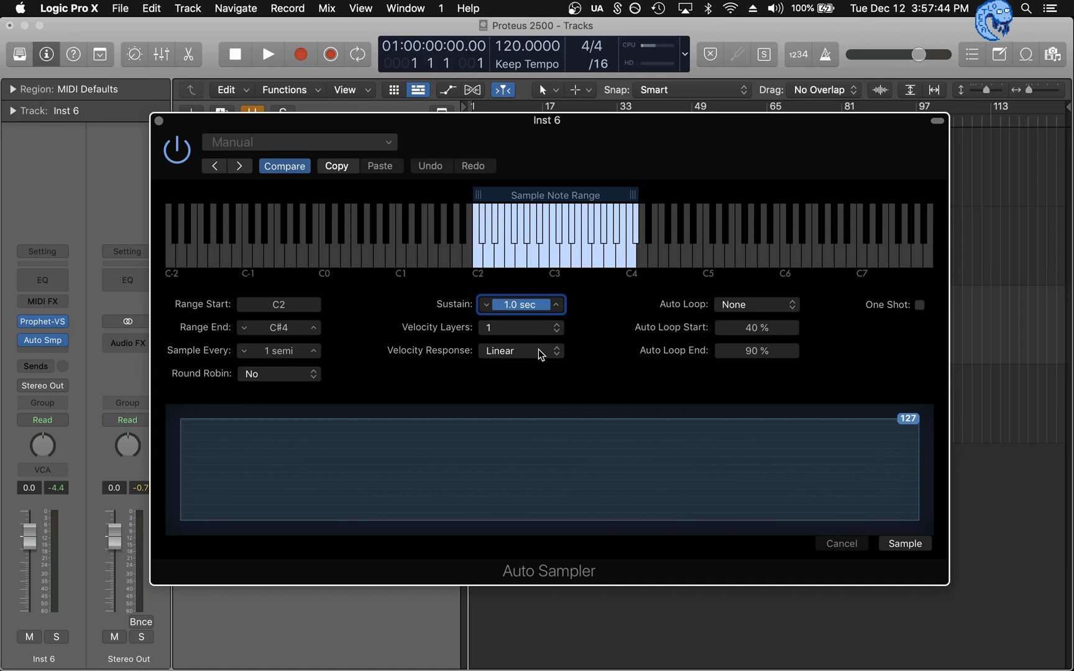
left_click(519, 350)
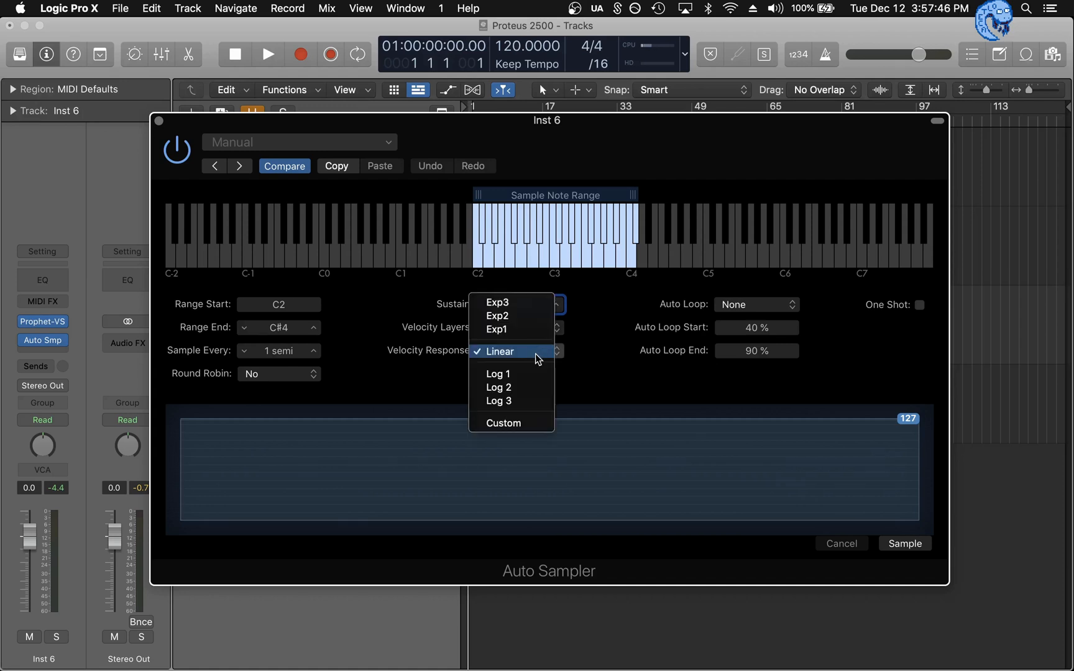
mouse_move(531, 316)
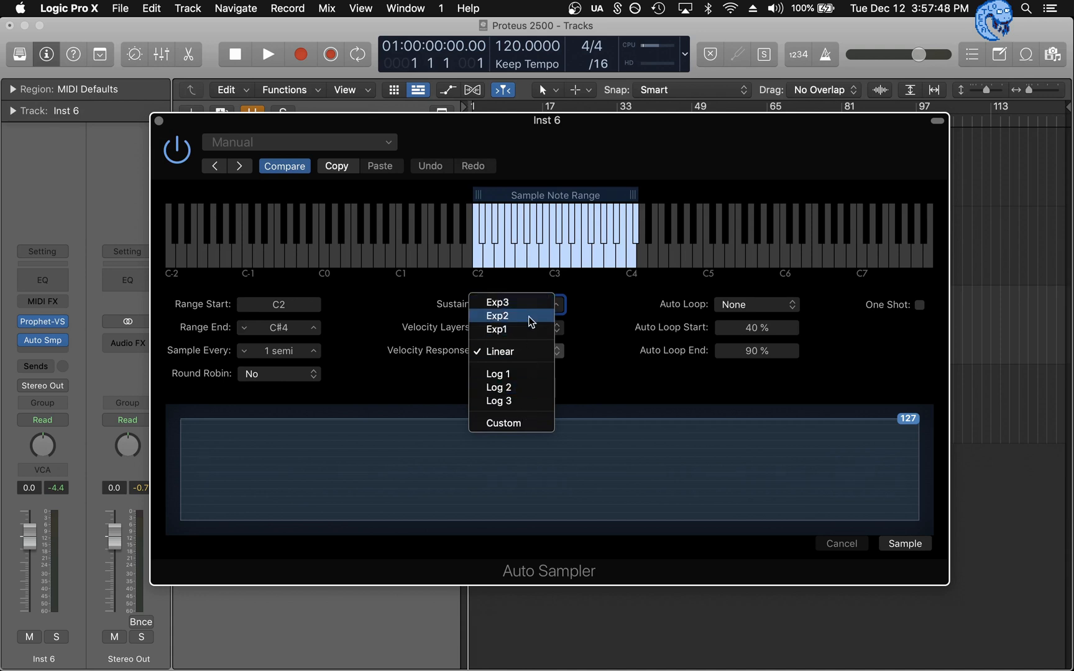
left_click(500, 351)
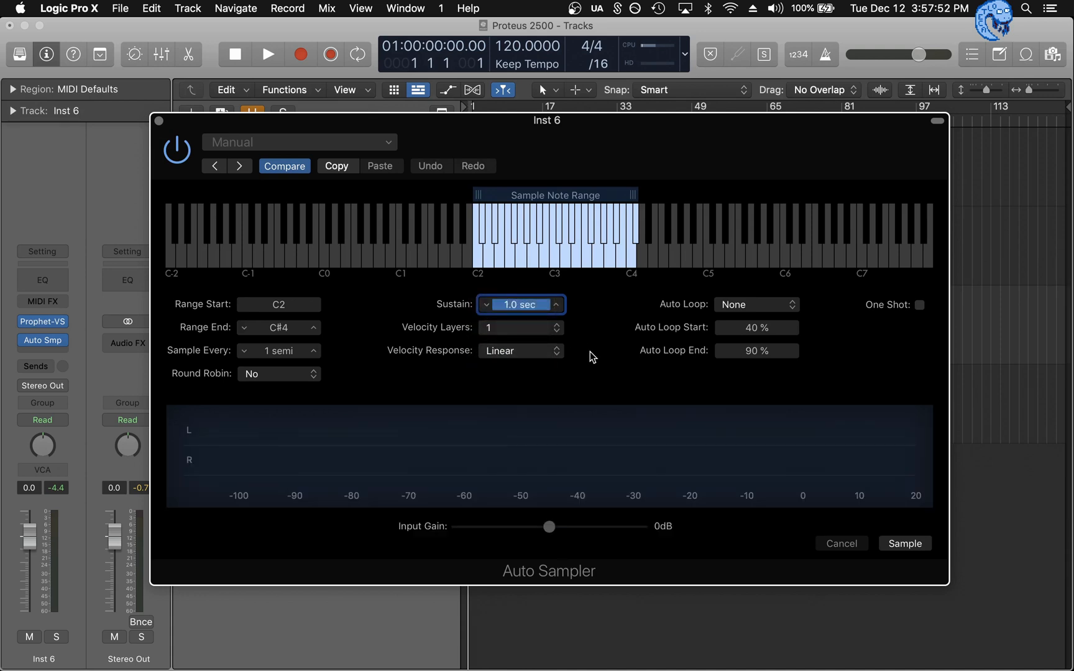
left_click(521, 327)
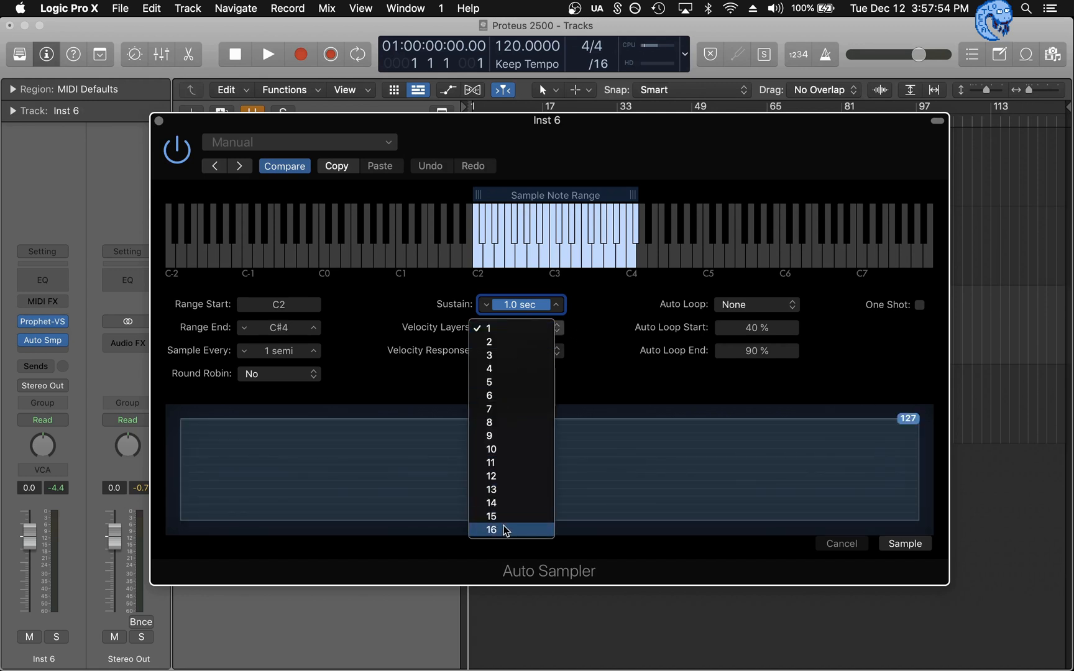
left_click(491, 530)
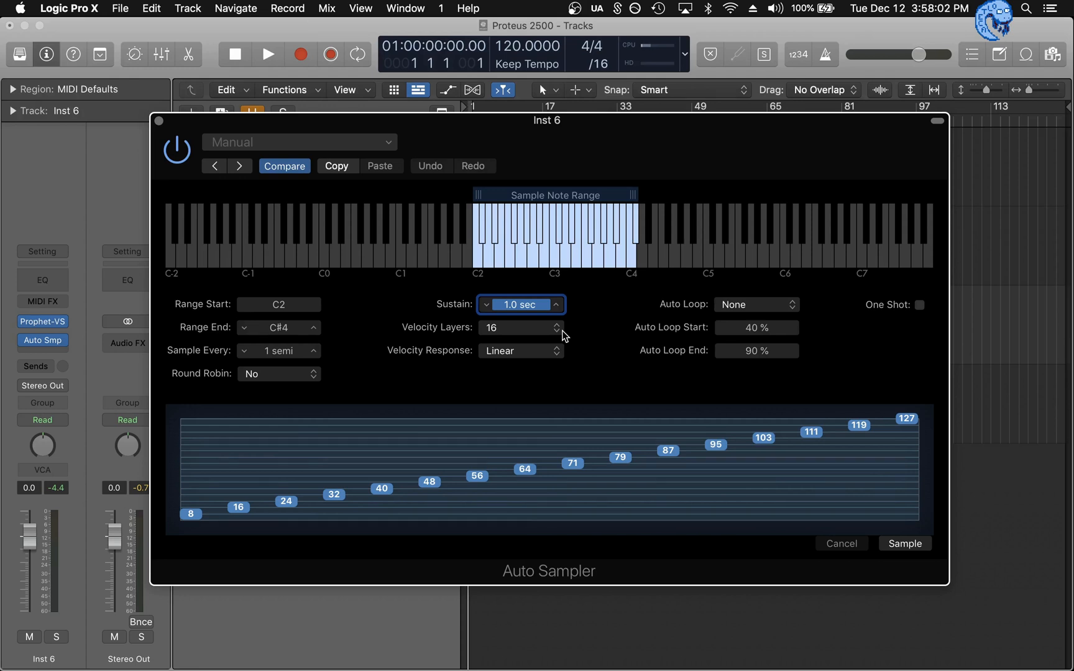
mouse_move(555, 335)
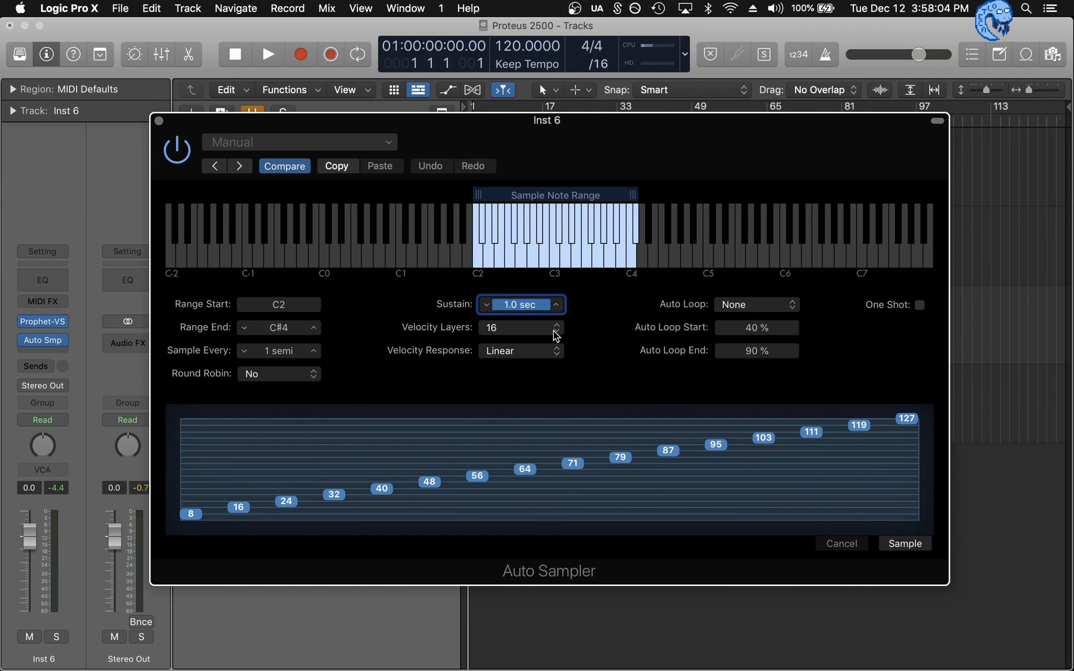
left_click(555, 334)
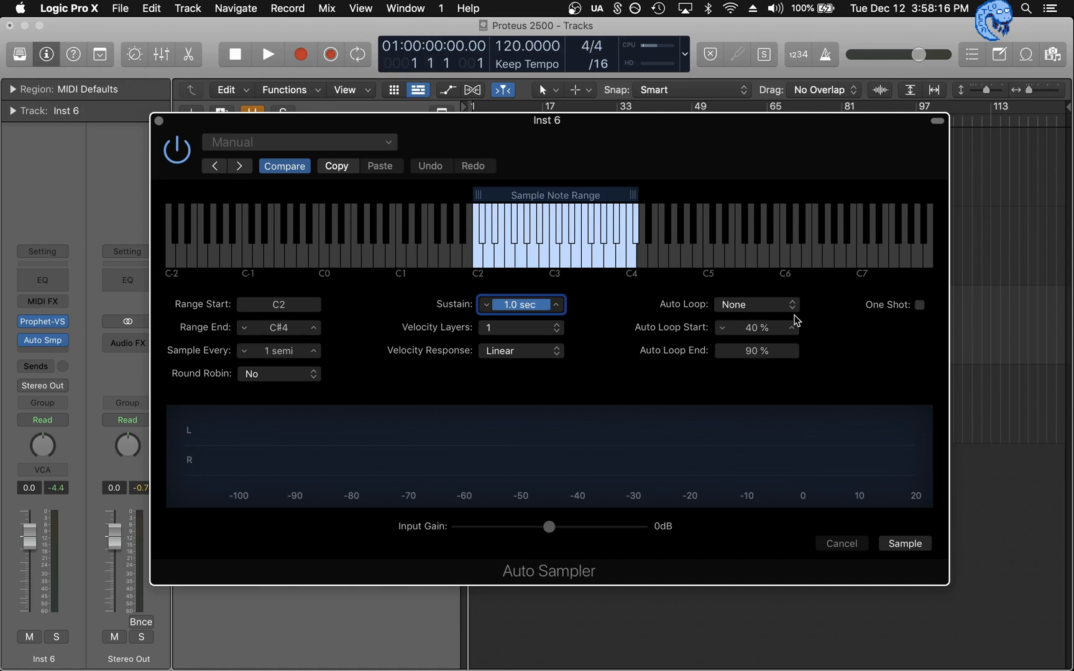
mouse_move(445, 161)
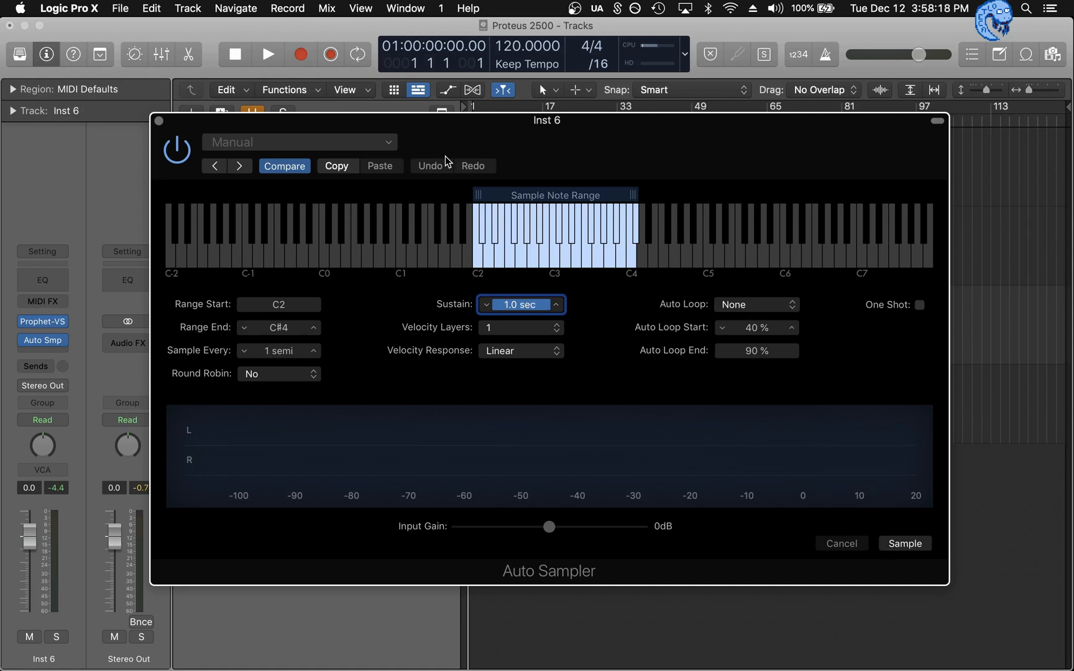
mouse_move(537, 172)
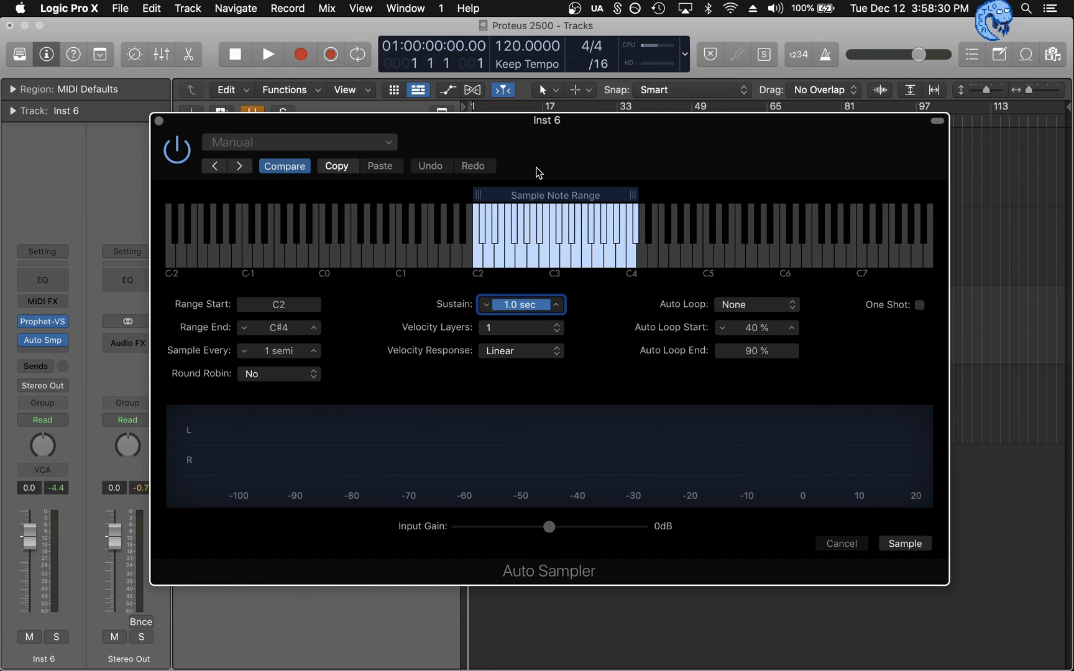
mouse_move(912, 533)
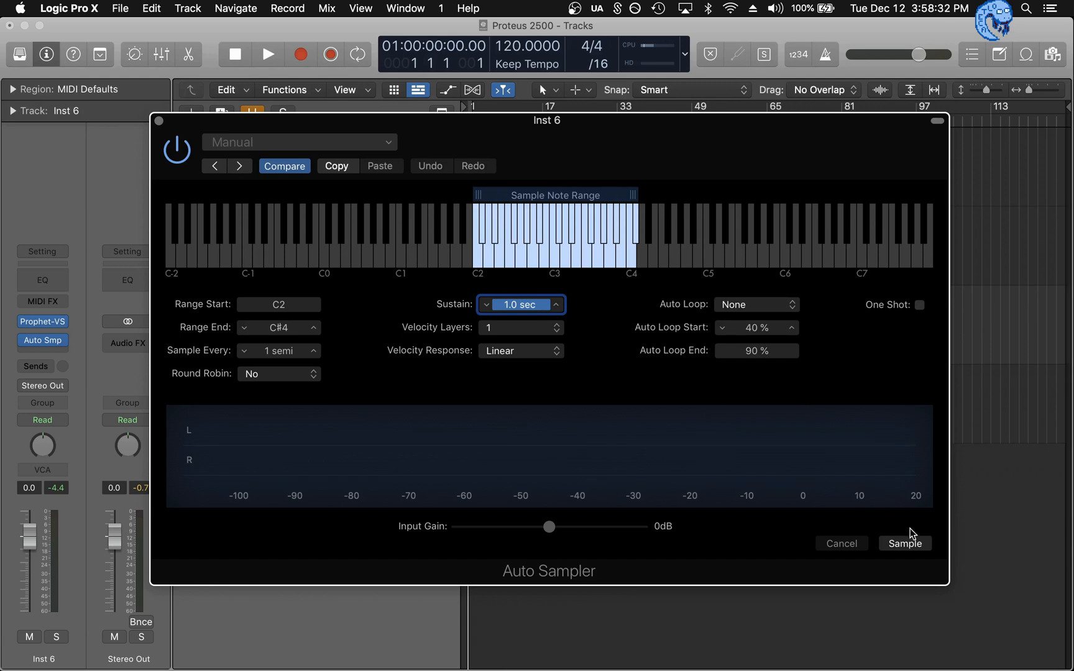
Start sampling, then cancel the Save As dialog without saving the instrument
left_click(904, 543)
type("hjtdhgfbsdgfsdfh.exs")
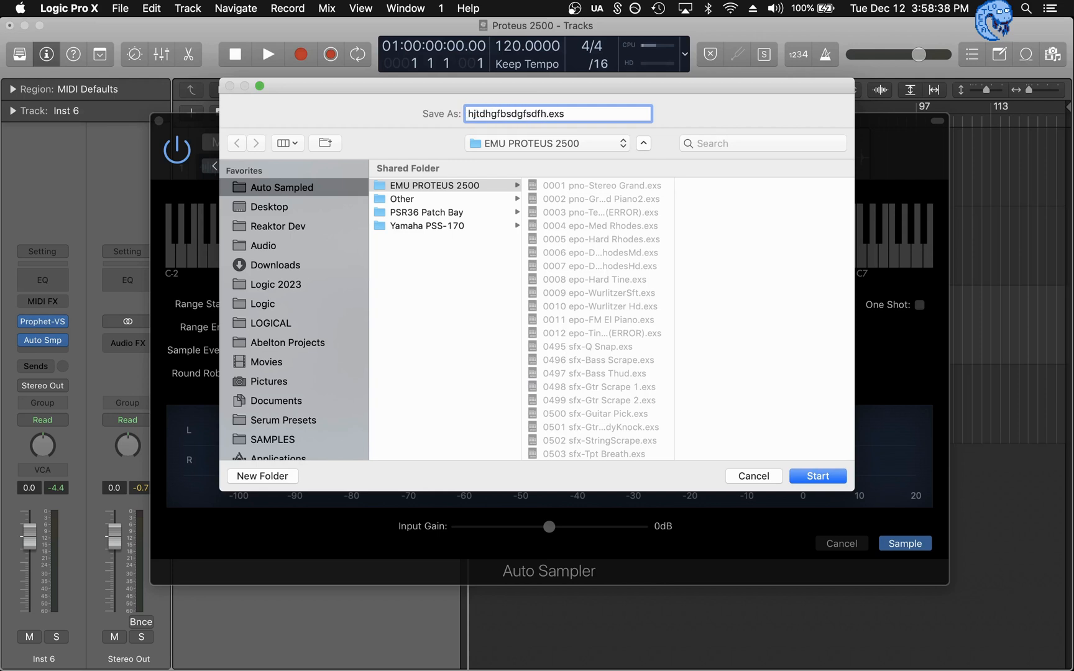
mouse_move(730, 375)
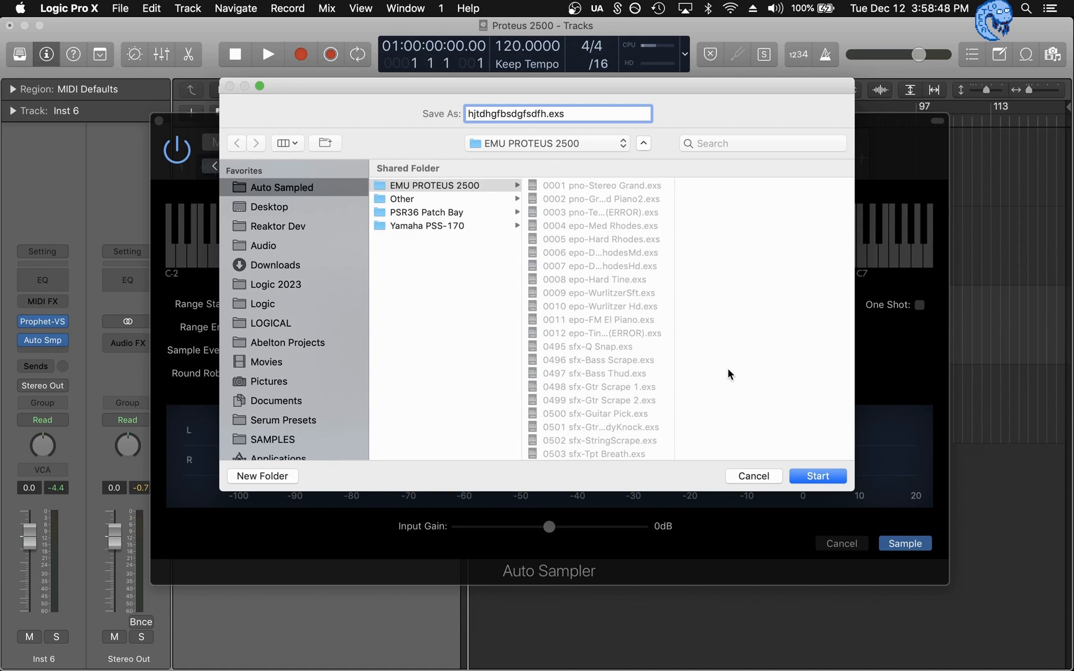
mouse_move(754, 480)
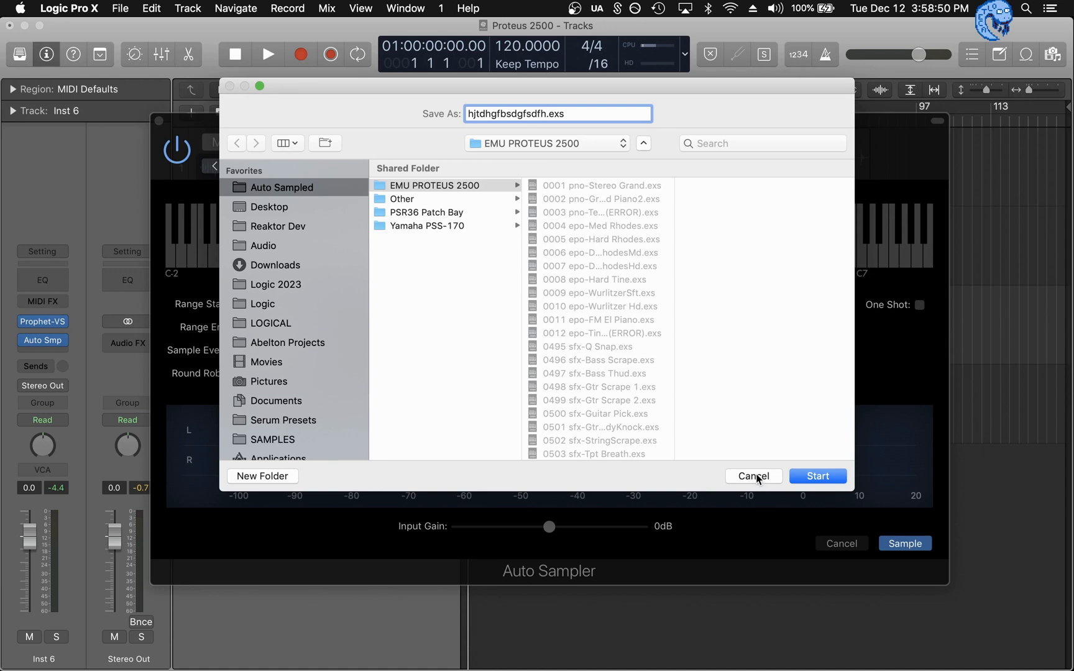
left_click(752, 476)
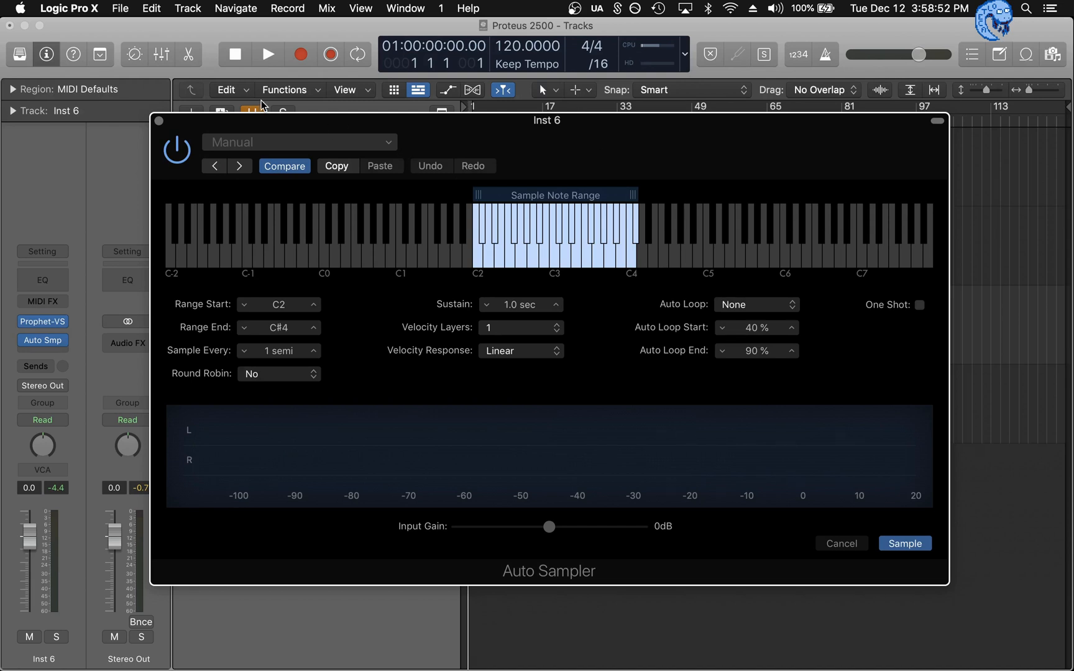
mouse_move(216, 130)
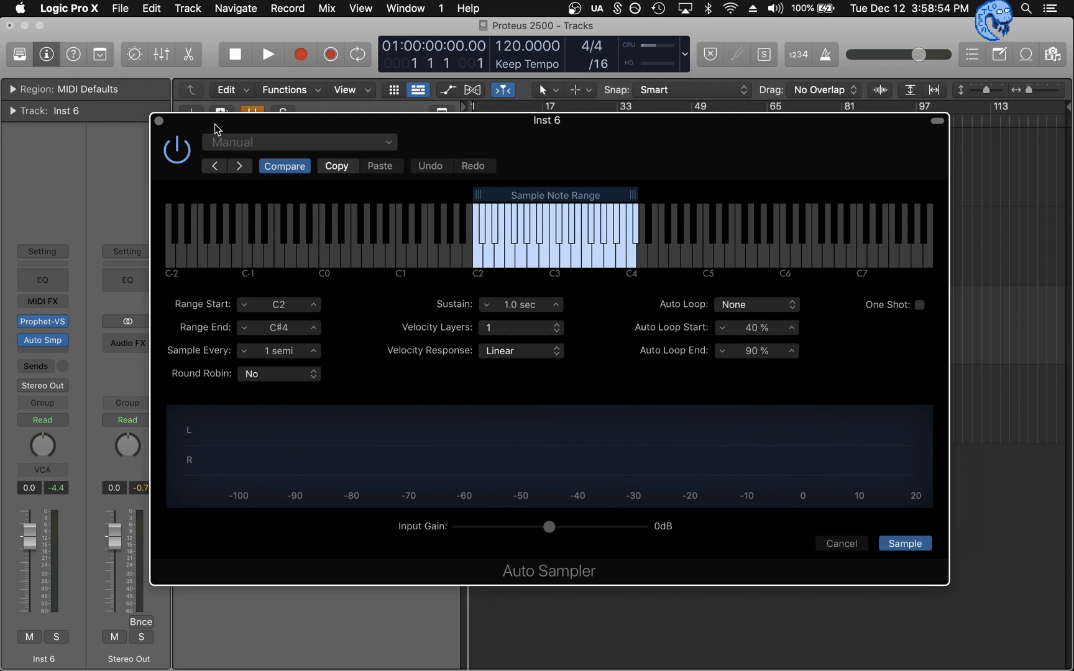
Close Inst 6's Auto Sampler and set Inst 7's Auto Loop to Penrose Machine
left_click(840, 543)
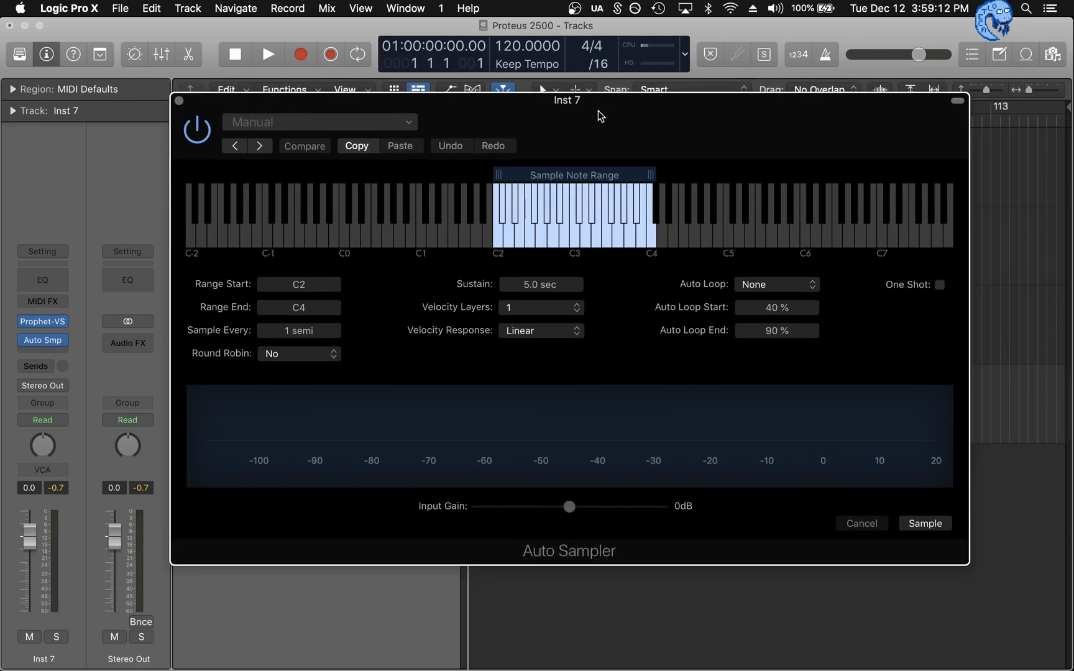
left_click(776, 284)
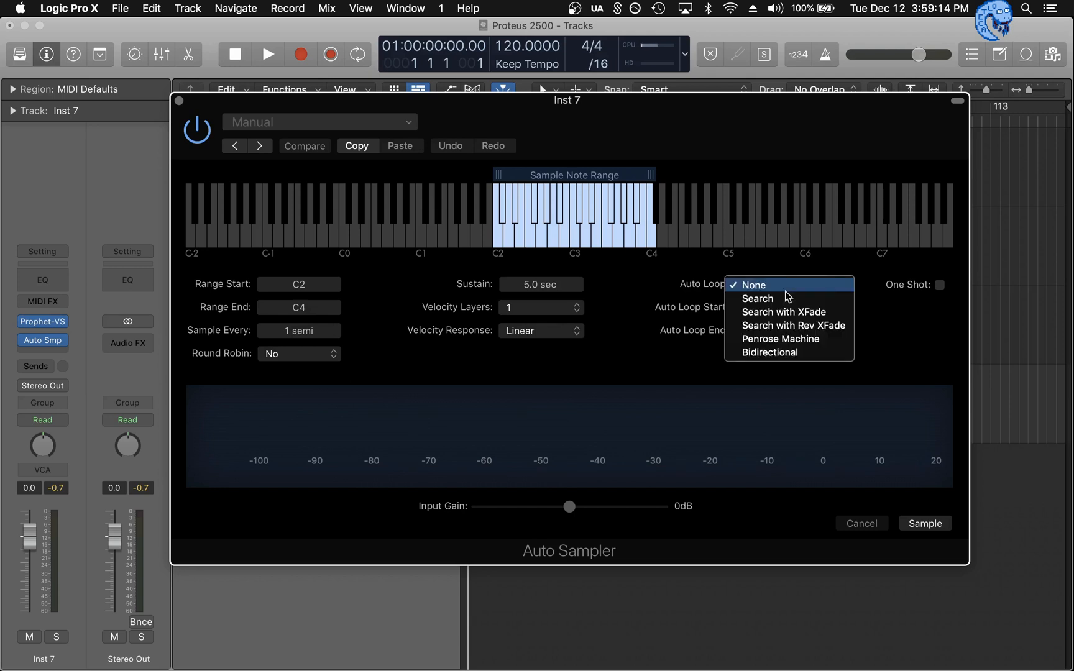
mouse_move(780, 338)
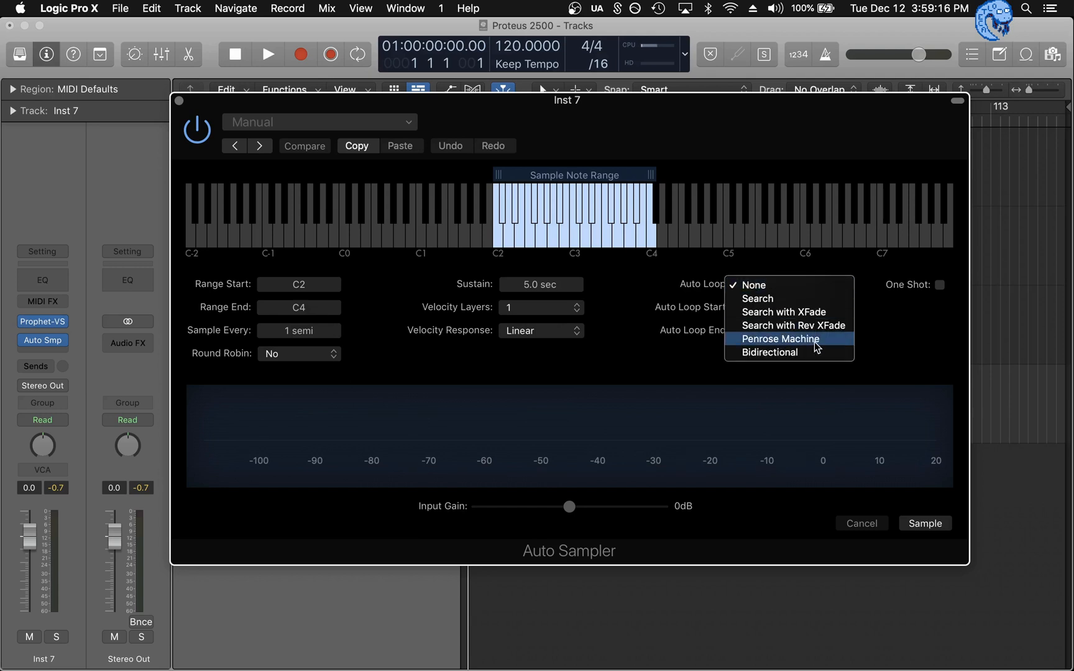
left_click(779, 340)
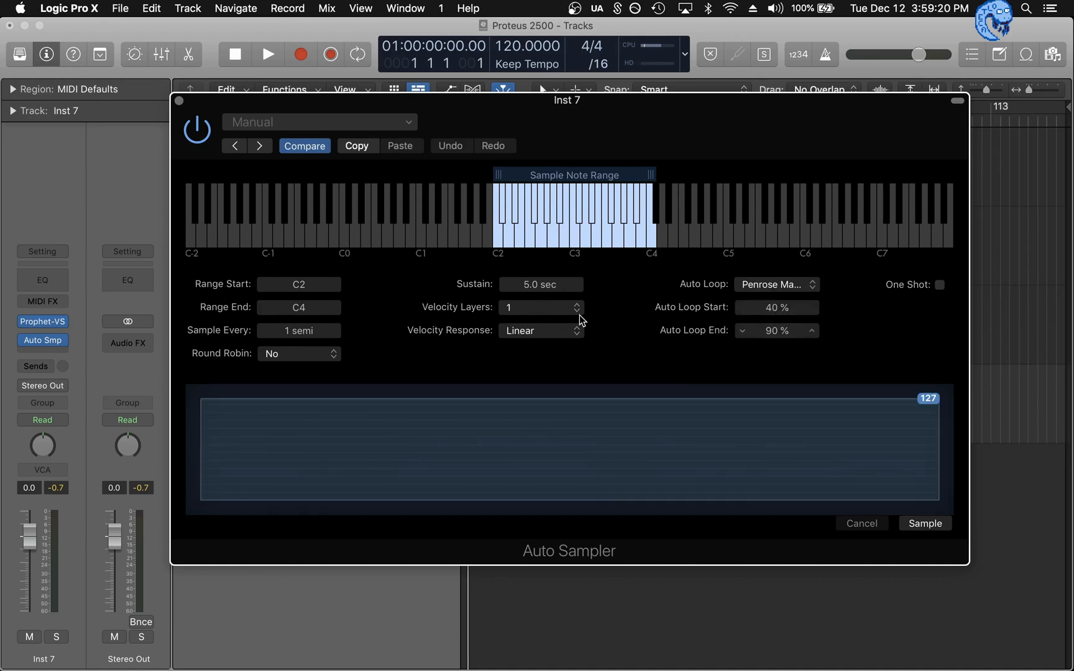
mouse_move(611, 316)
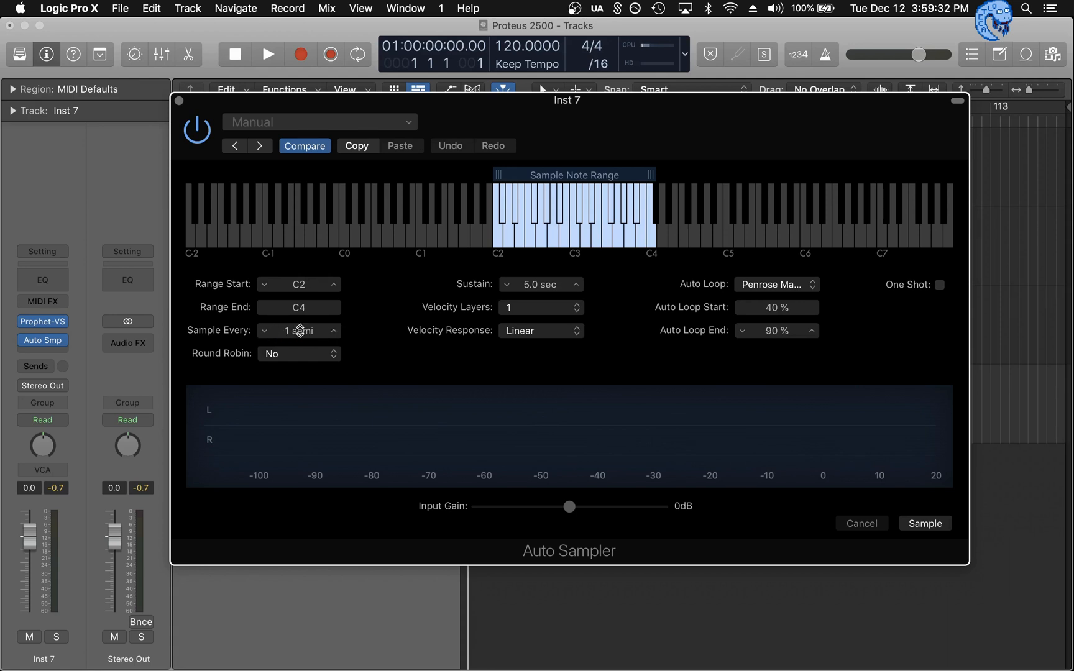
mouse_move(620, 182)
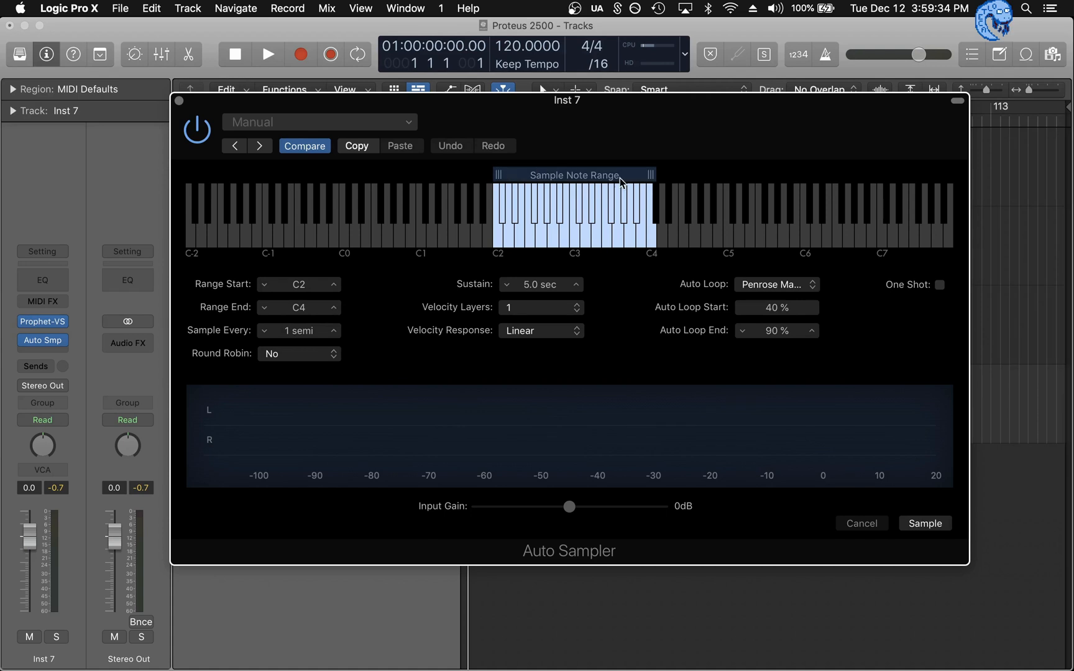
mouse_move(784, 281)
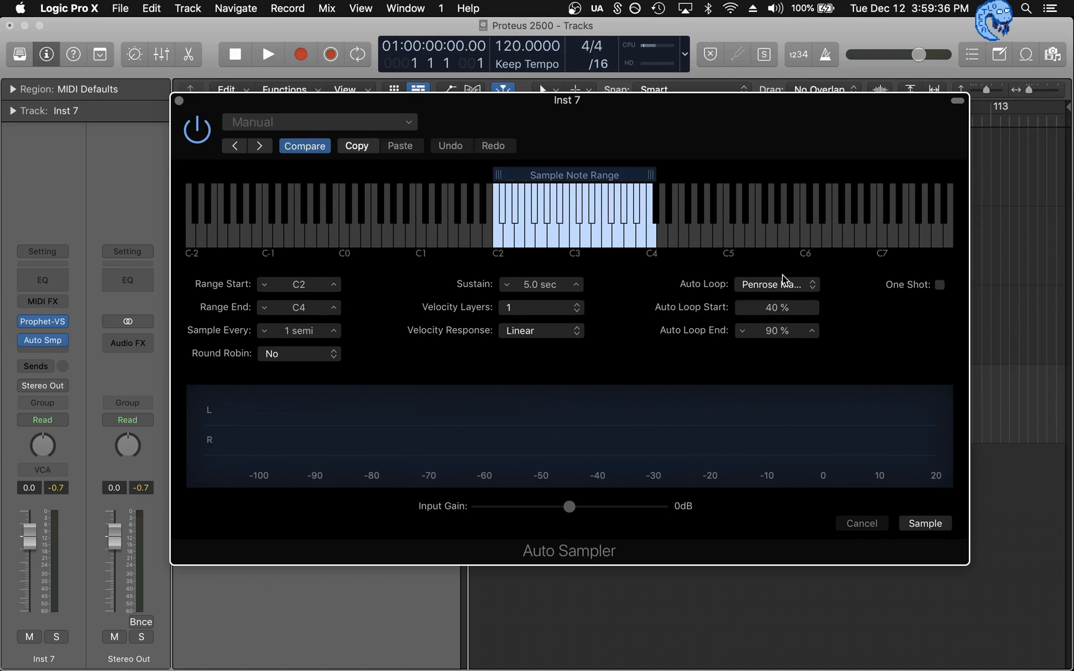
Switch Inst 7's Auto Loop from Penrose Machine to Search and raise sustain to 10 sec
left_click(776, 284)
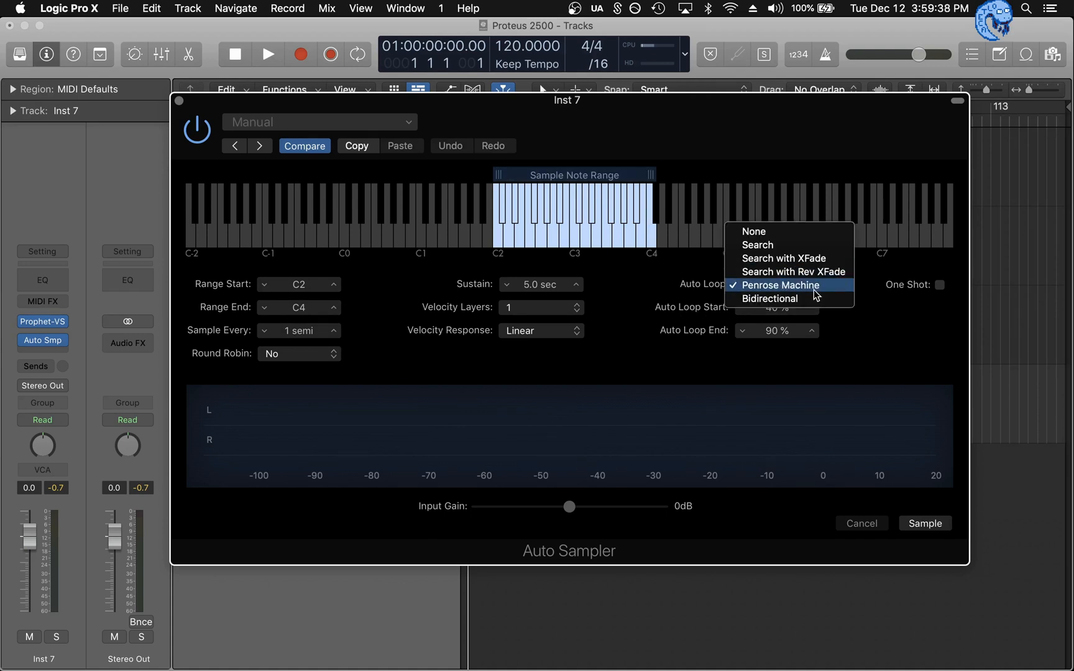
left_click(778, 285)
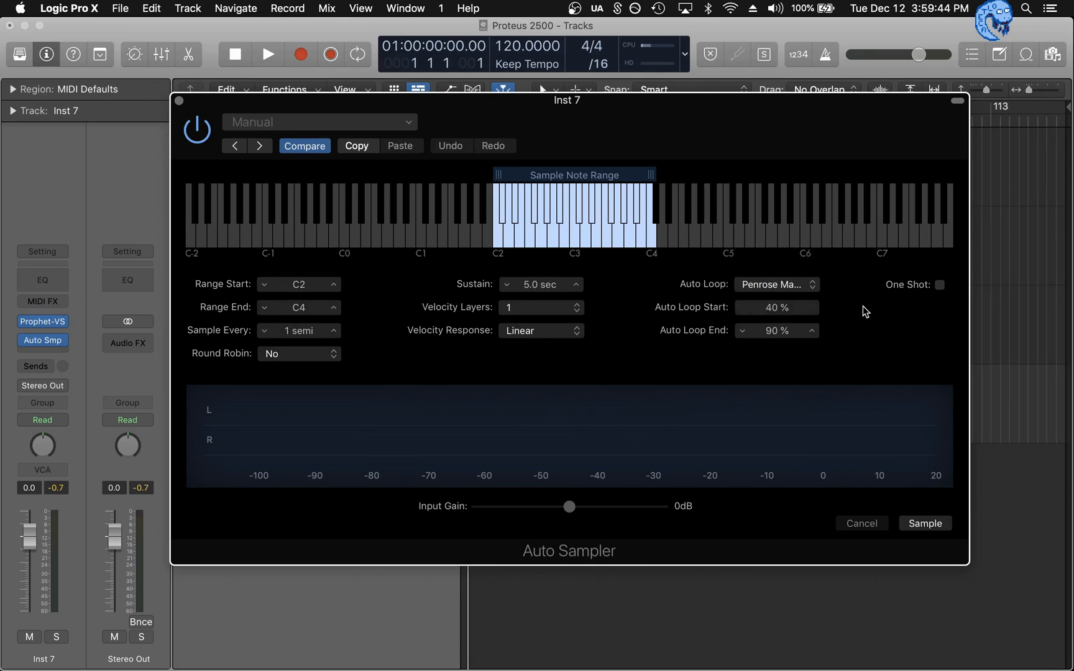
mouse_move(813, 294)
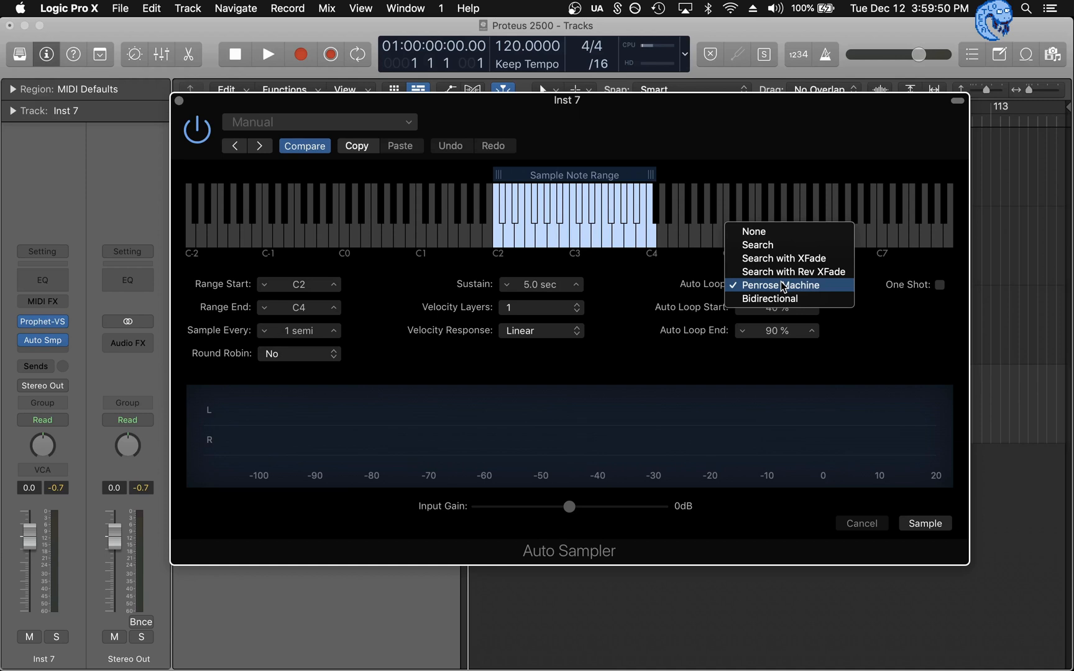
mouse_move(758, 246)
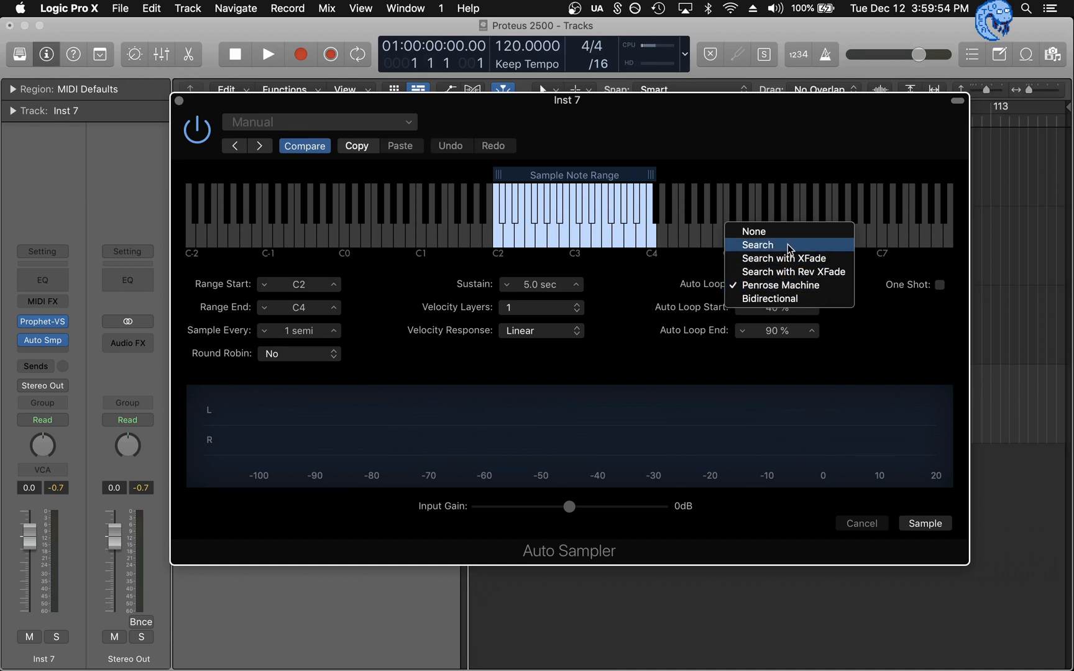
mouse_move(774, 248)
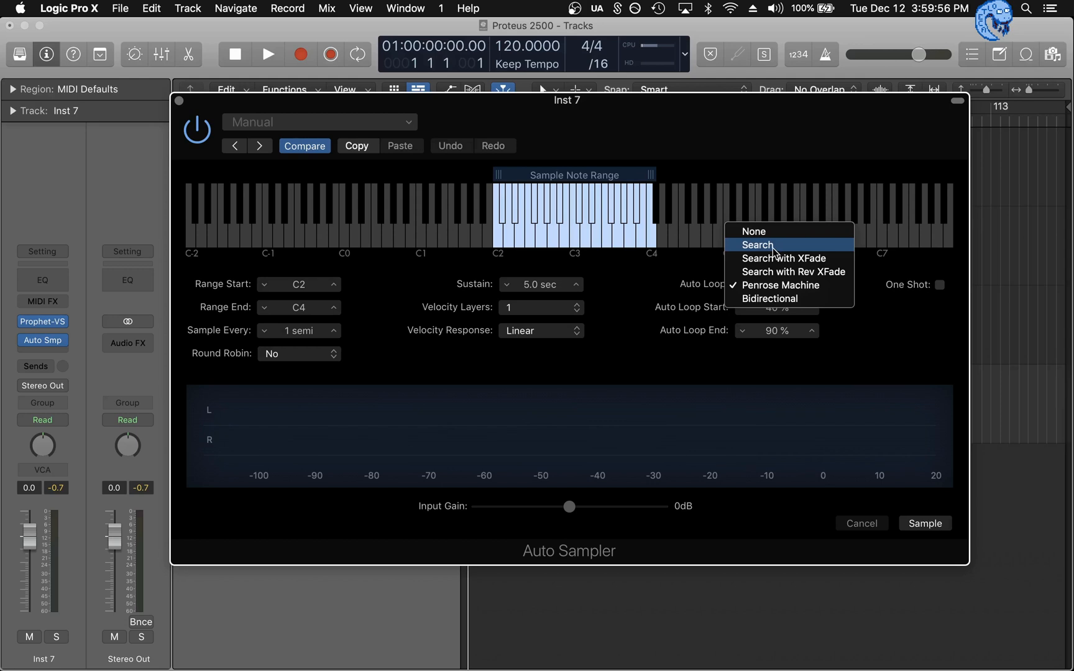
left_click(756, 246)
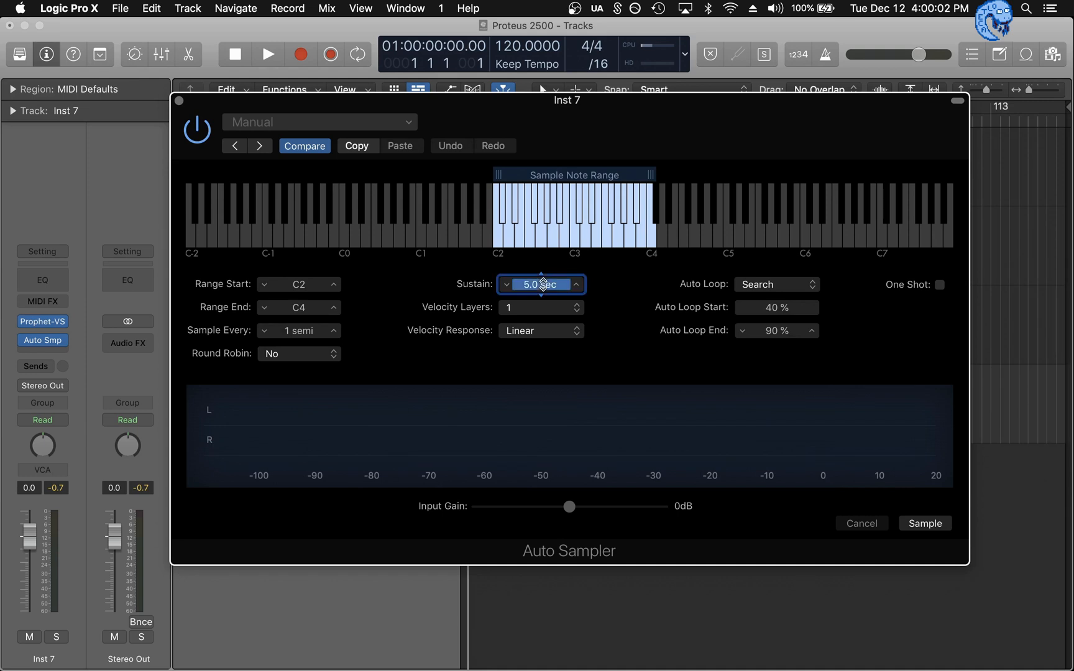
mouse_move(616, 294)
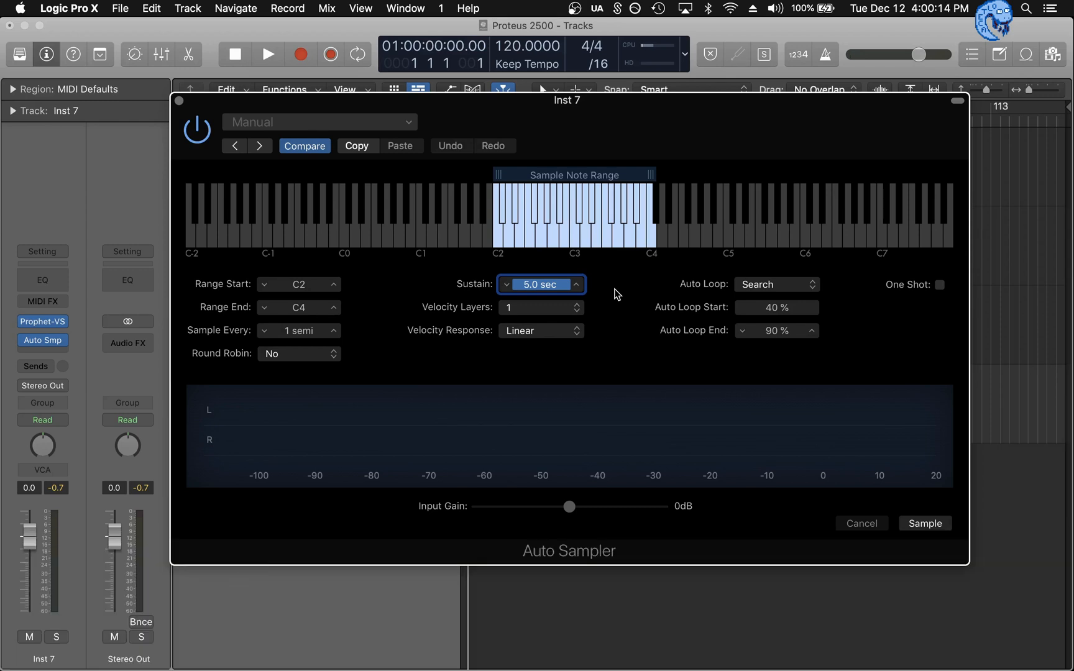
left_click(578, 281)
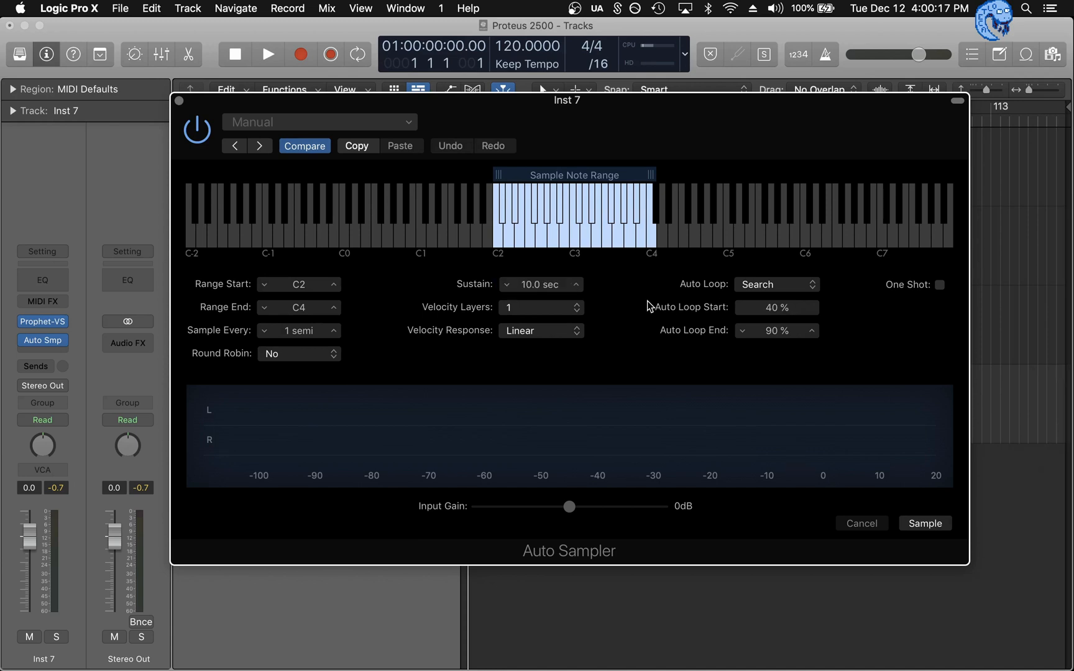
mouse_move(766, 289)
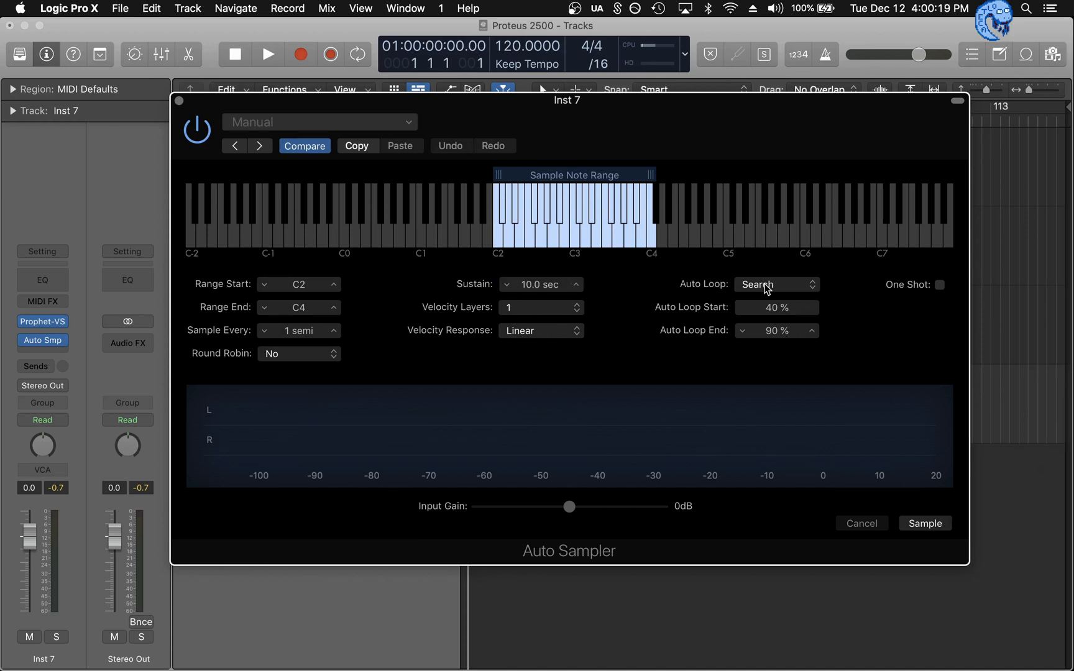
mouse_move(593, 277)
type("5")
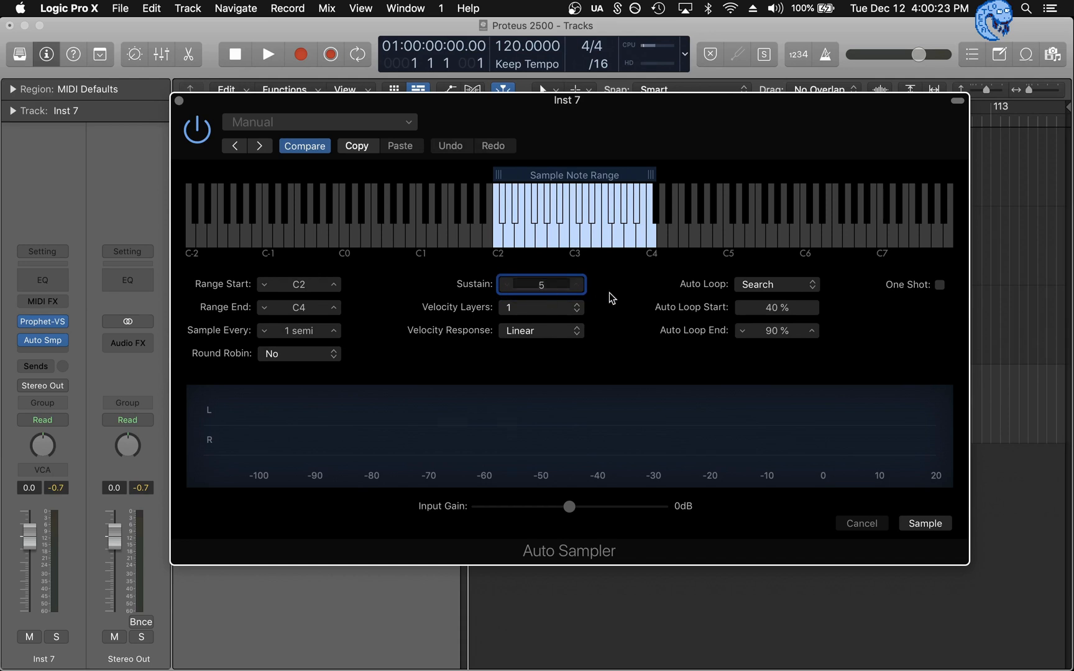
Set sustain to 5 sec and Auto Loop back to Penrose Machine, looping 40–90%
left_click(541, 285)
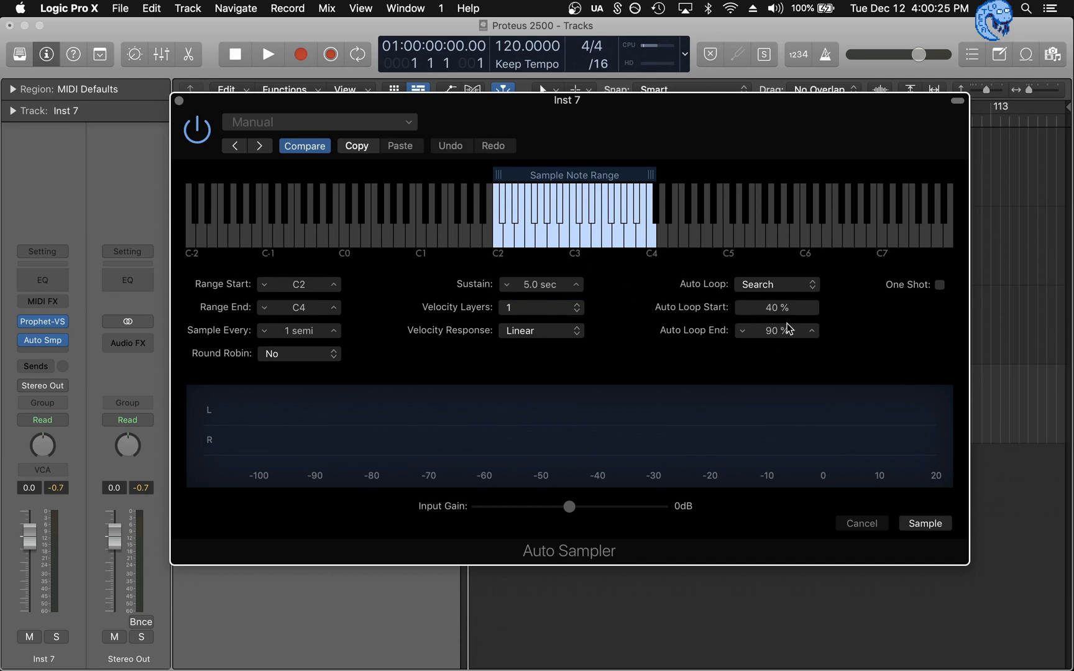
mouse_move(823, 340)
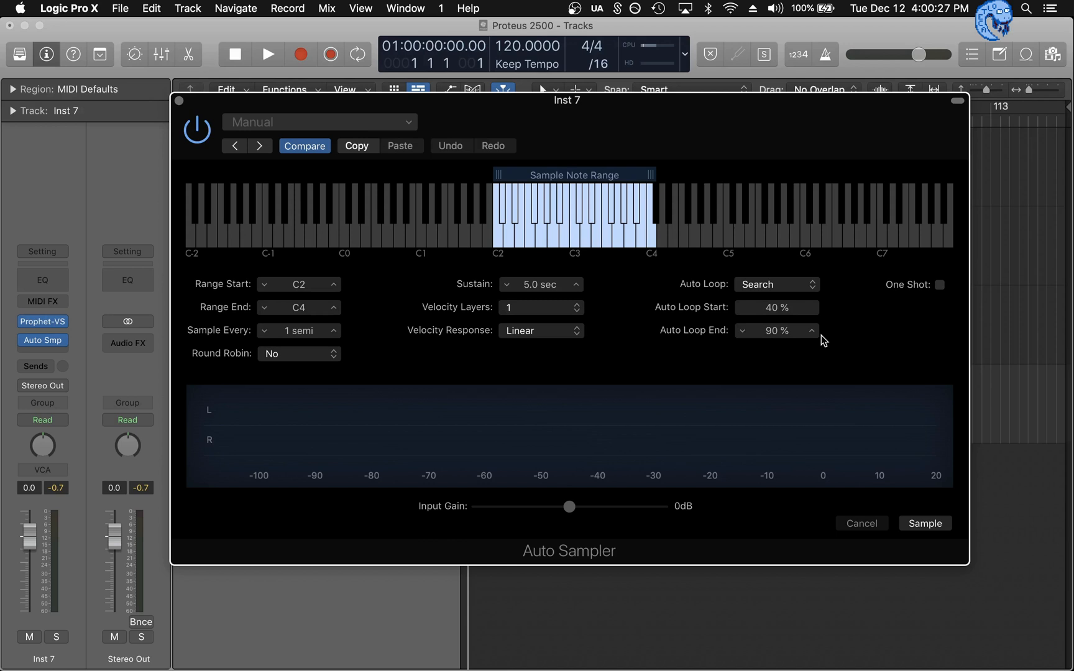
mouse_move(848, 335)
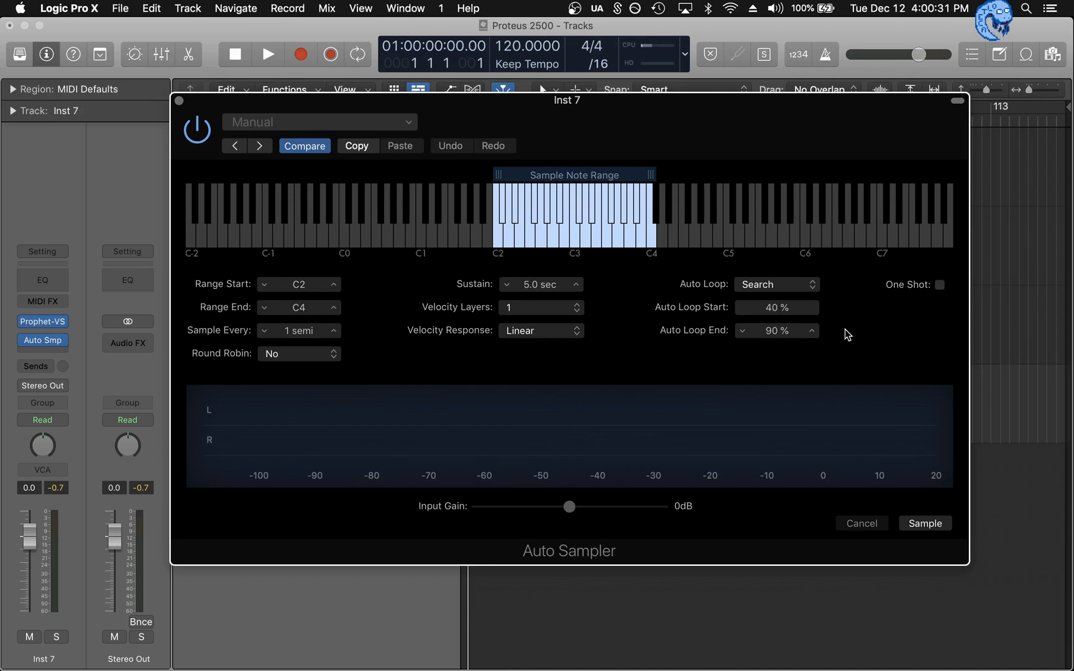
left_click(775, 284)
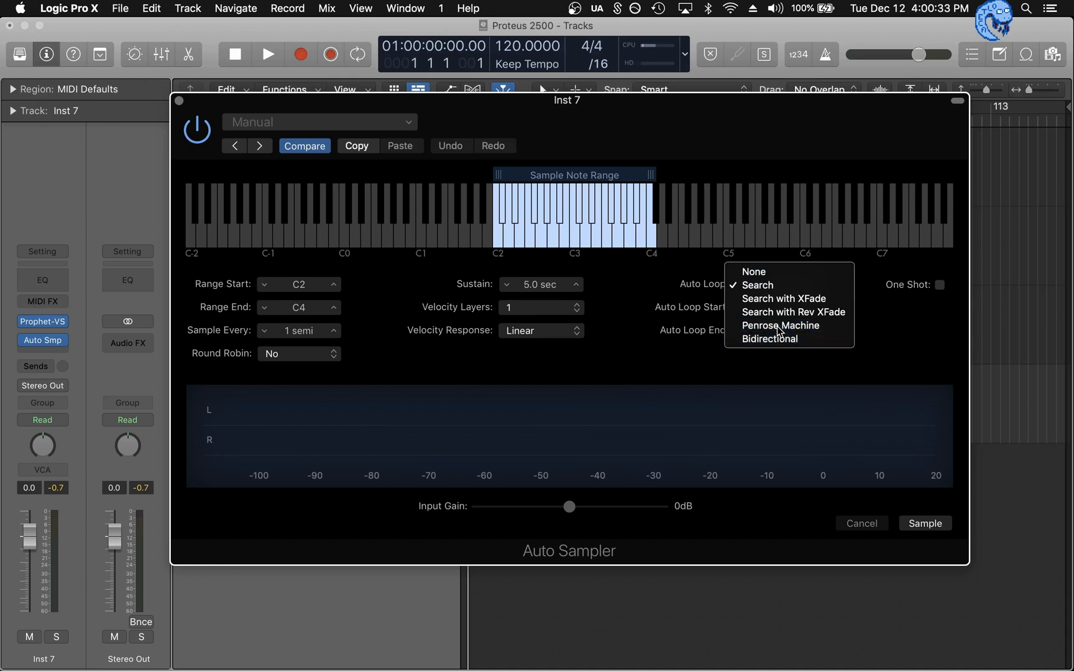
left_click(779, 325)
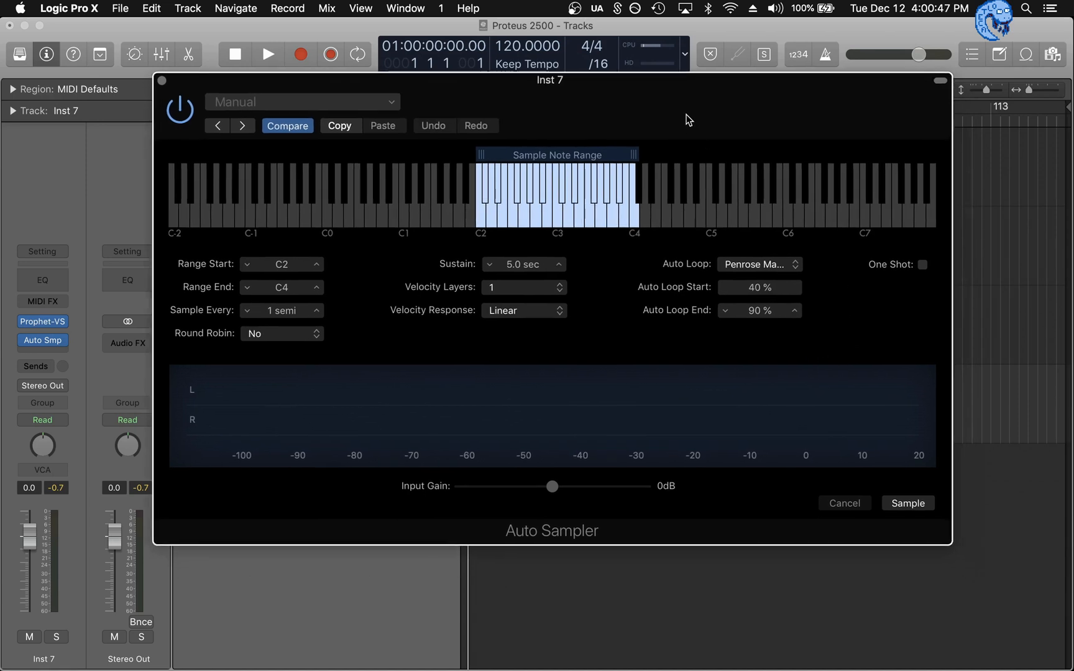
left_click(759, 264)
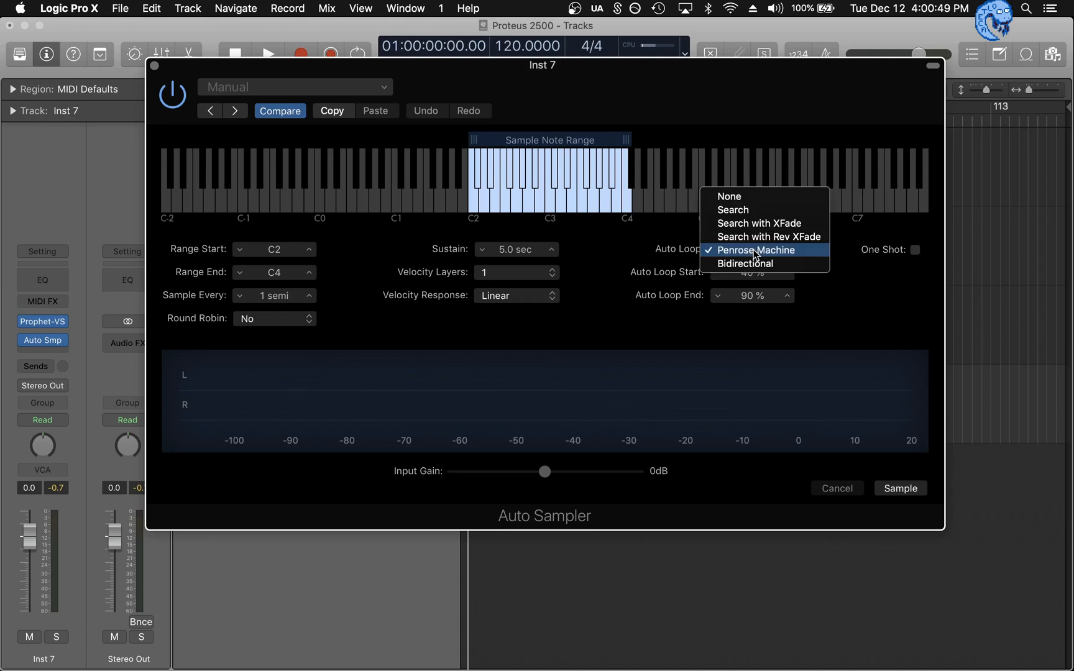
left_click(754, 250)
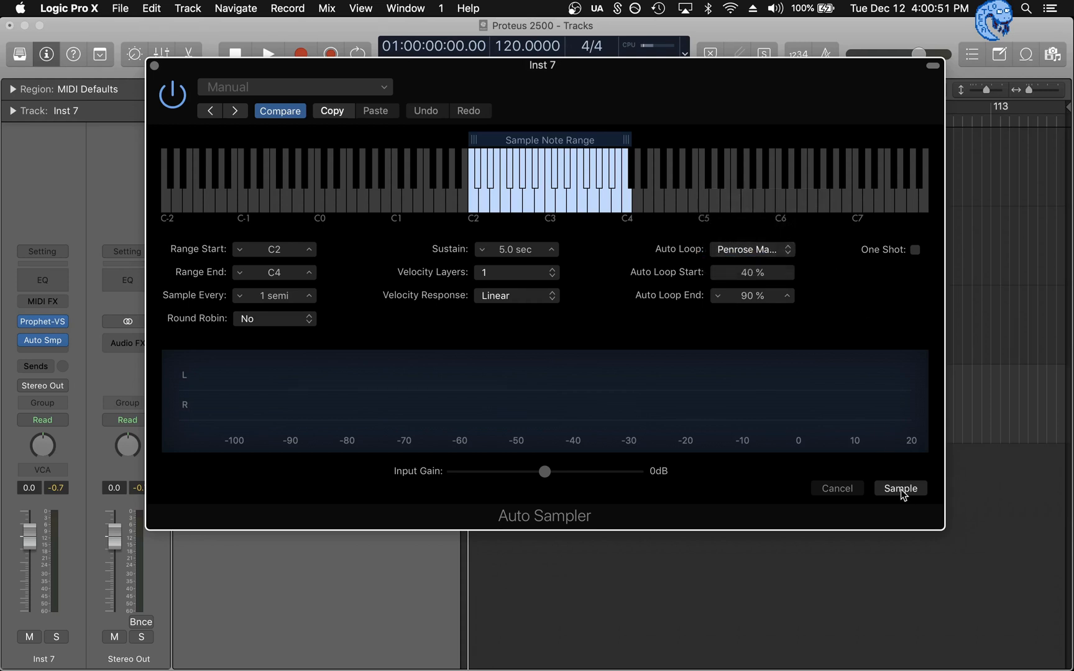
Start sampling Inst 7, saving the multisample into the Auto Sampled folder
left_click(901, 489)
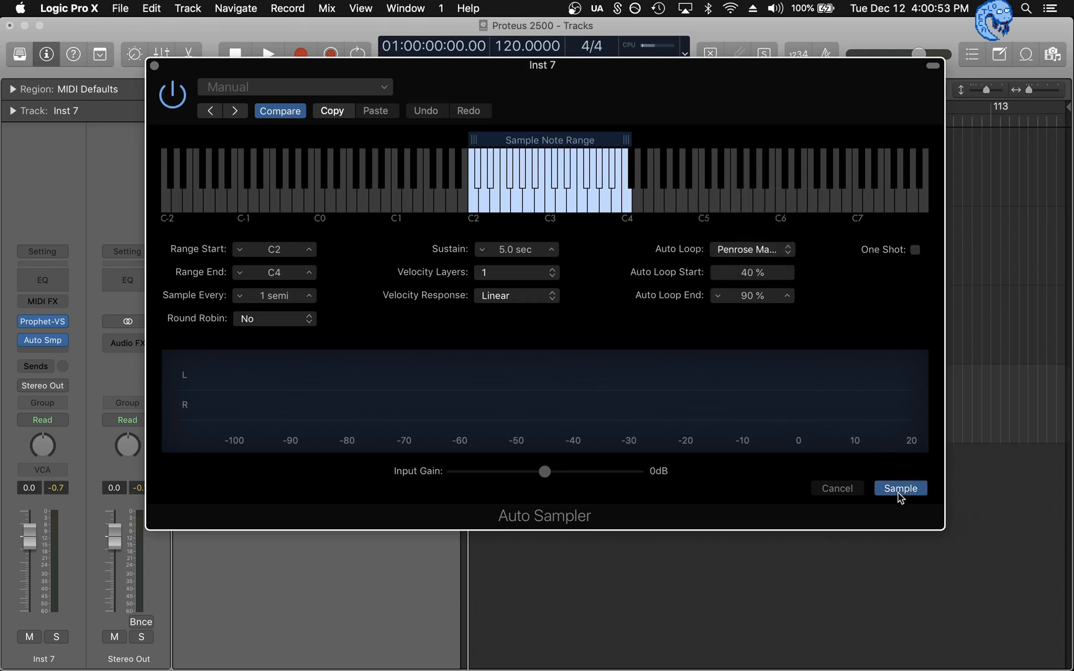
left_click(900, 488)
type("shtrgfshdj.exs")
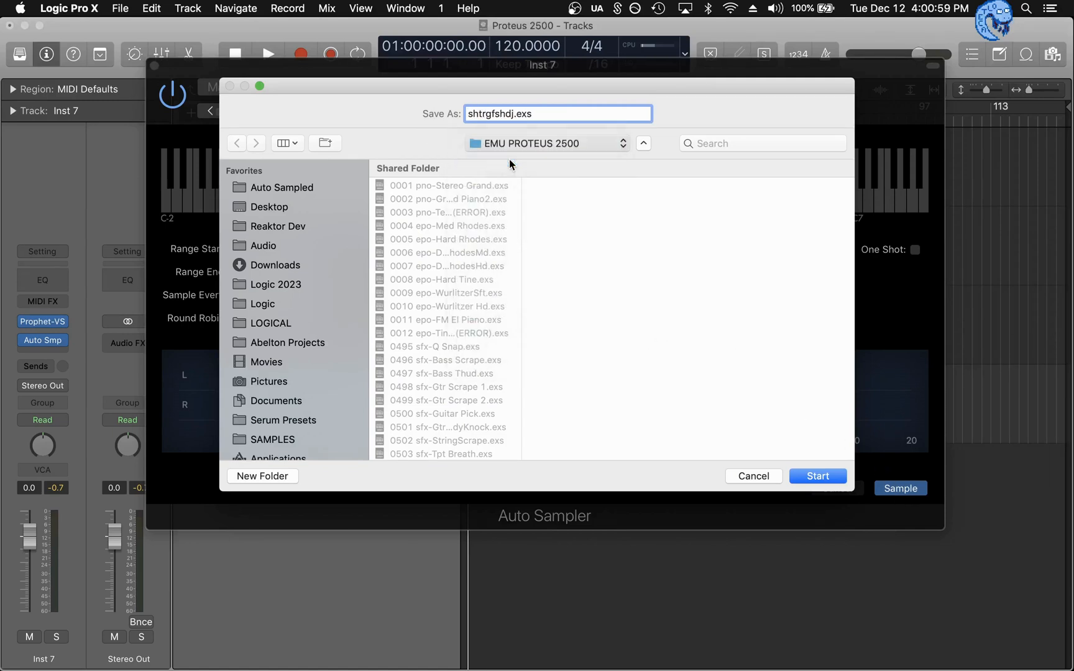
left_click(282, 187)
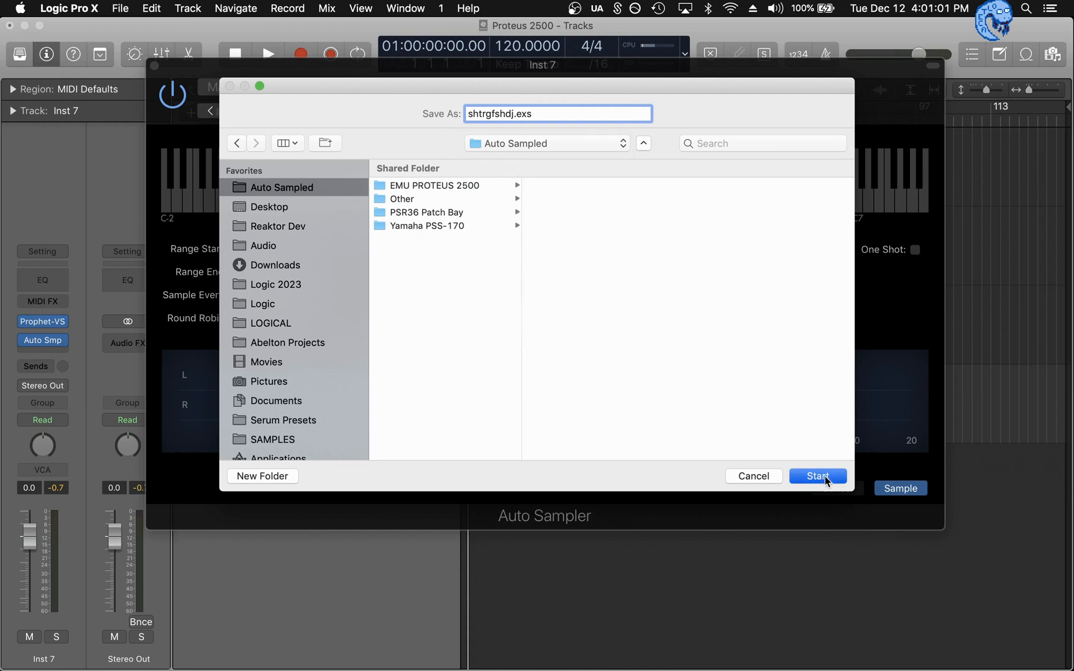
left_click(817, 477)
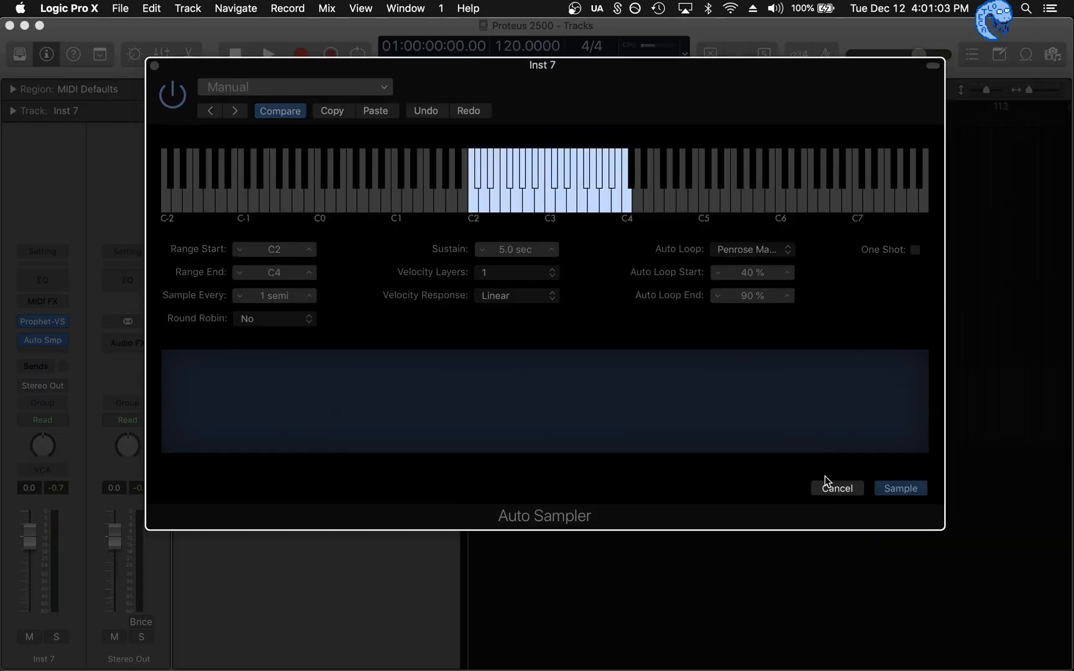
Stop the sampling run a few notes in, leaving the C2–C4 settings unchanged
left_click(900, 489)
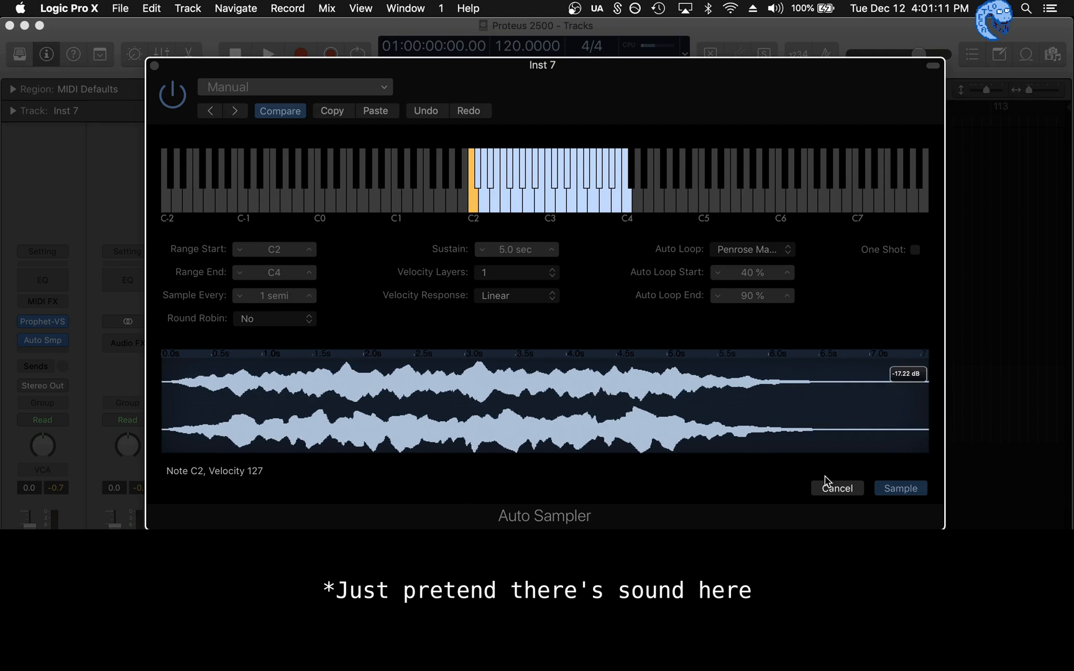
left_click(900, 488)
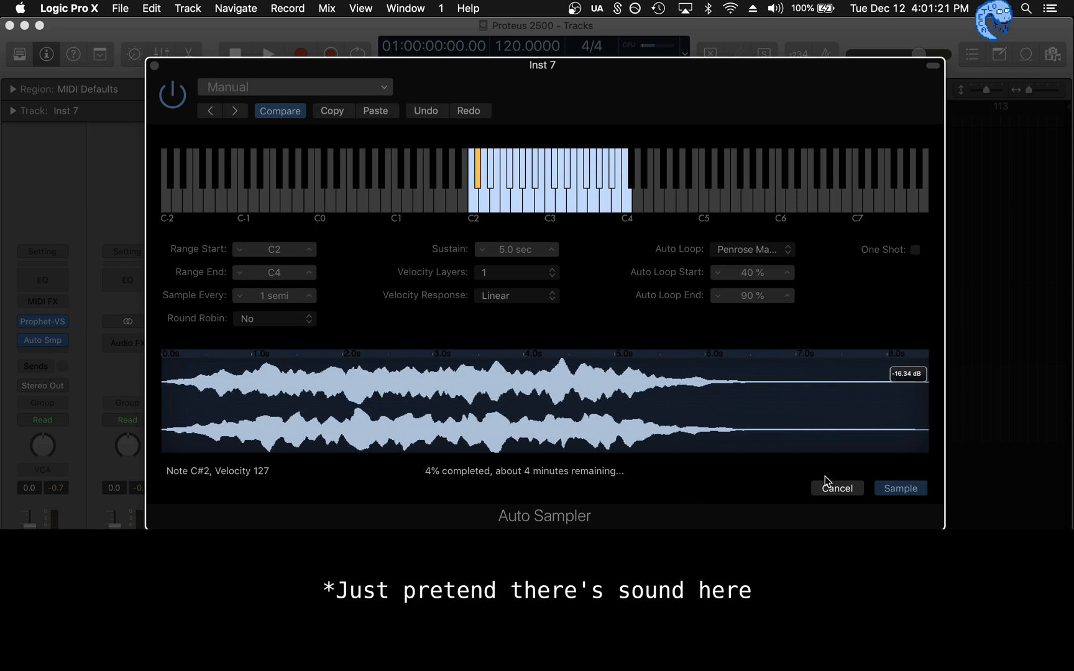
left_click(836, 488)
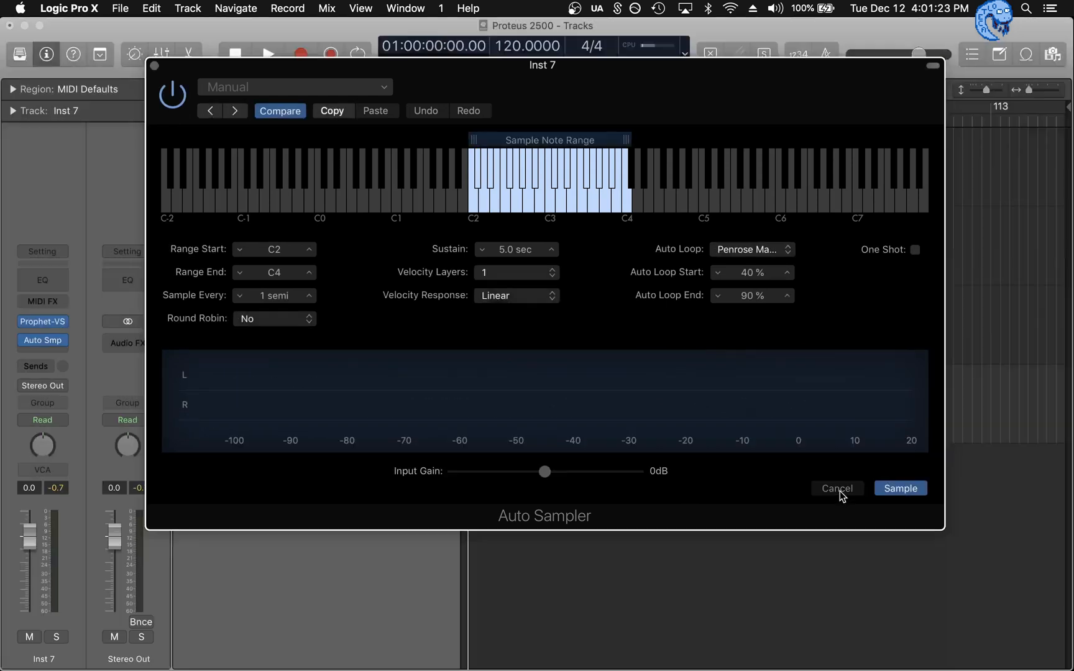
left_click(900, 489)
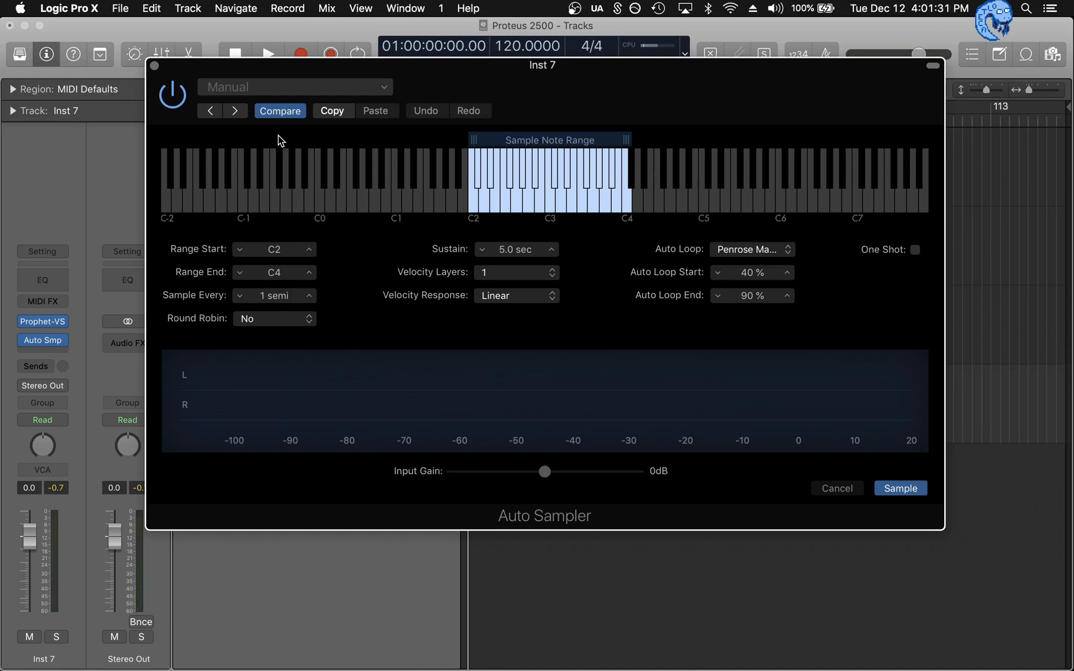
Close the Auto Sampler window and show the instrument list for Inst 7
left_click(835, 488)
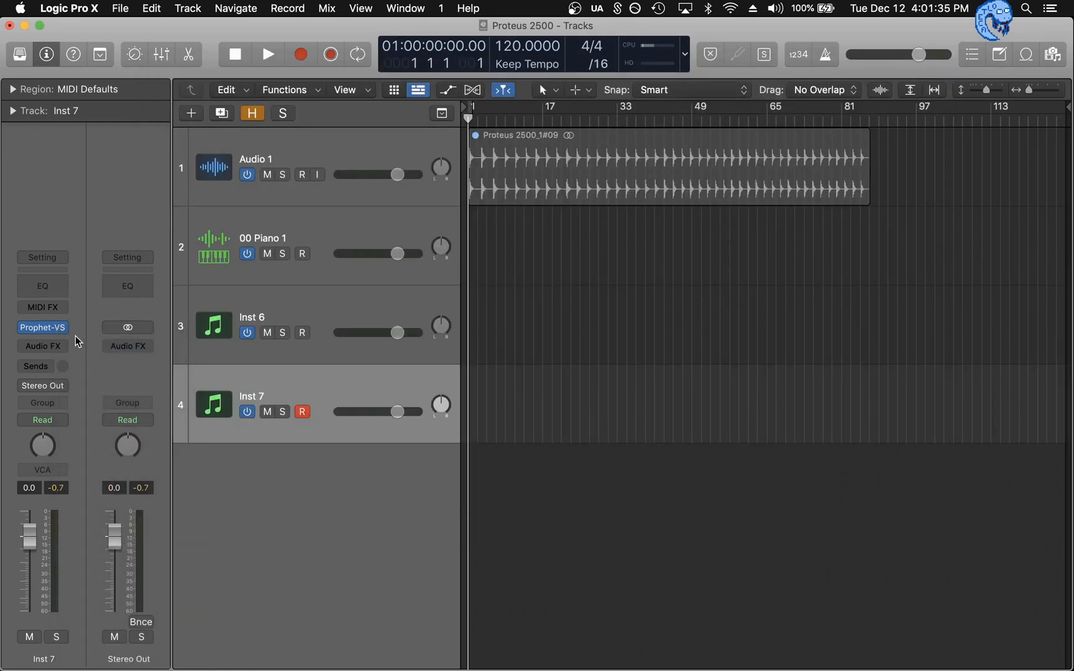
left_click(41, 328)
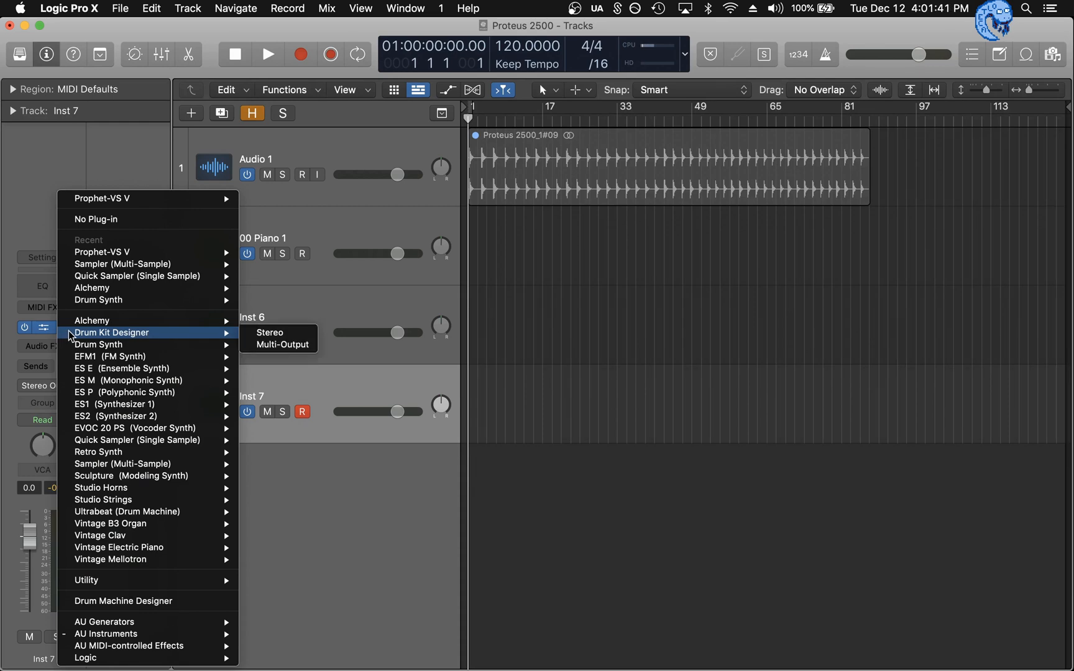
mouse_move(137, 276)
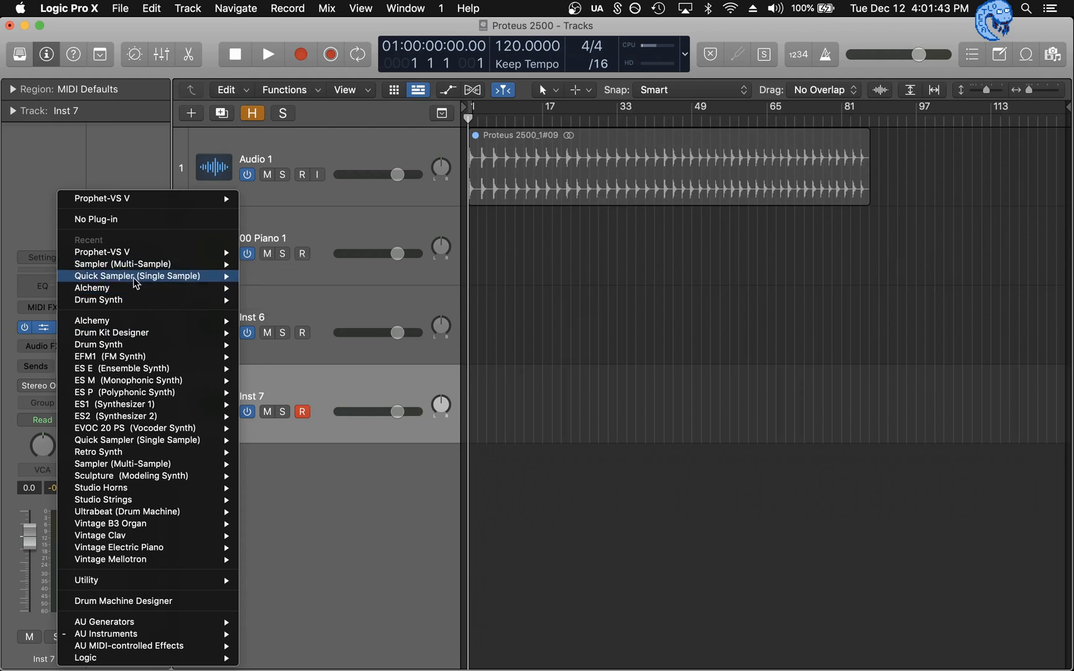
mouse_move(137, 428)
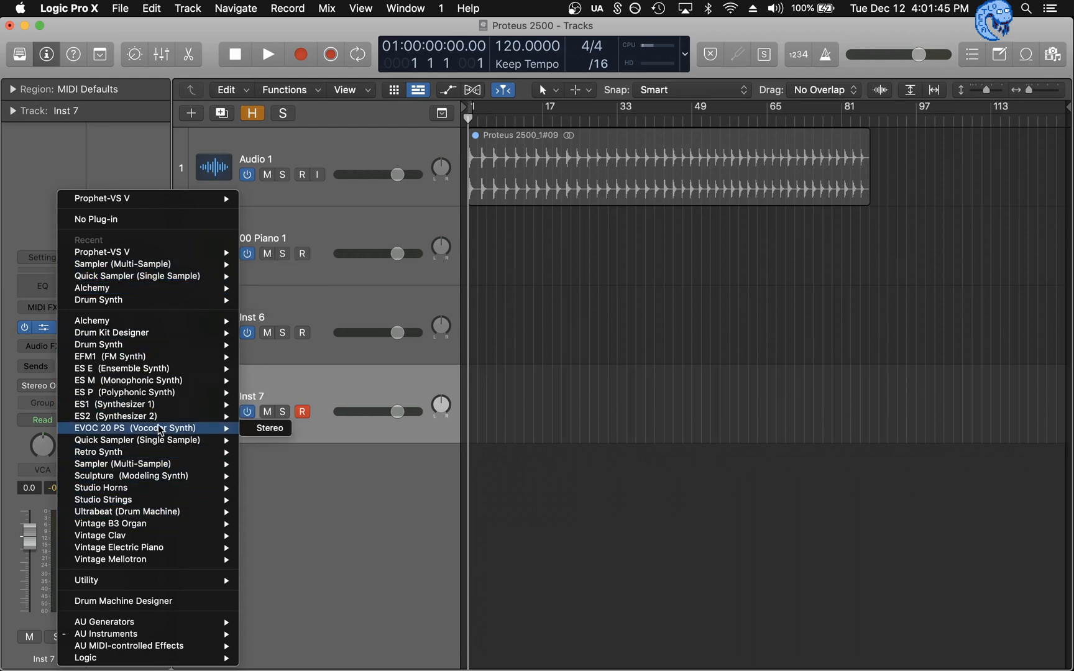
mouse_move(150, 469)
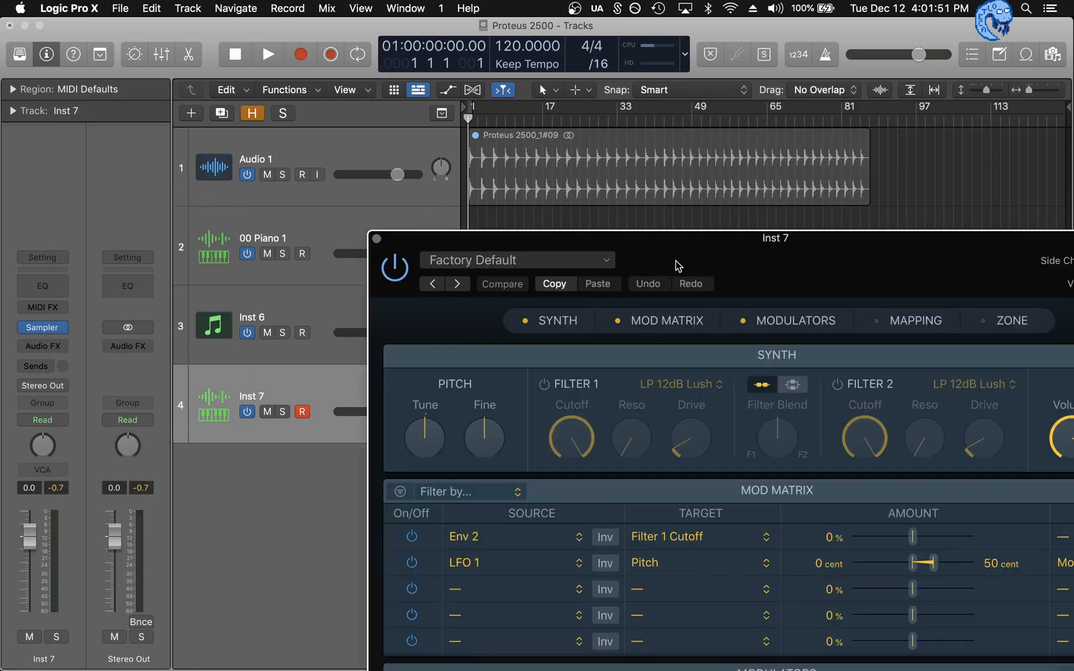
Browse Sampler's Auto Sampled > EMU Proteus 2500 presets to load 1074 prc-Bell 9
left_click(190, 47)
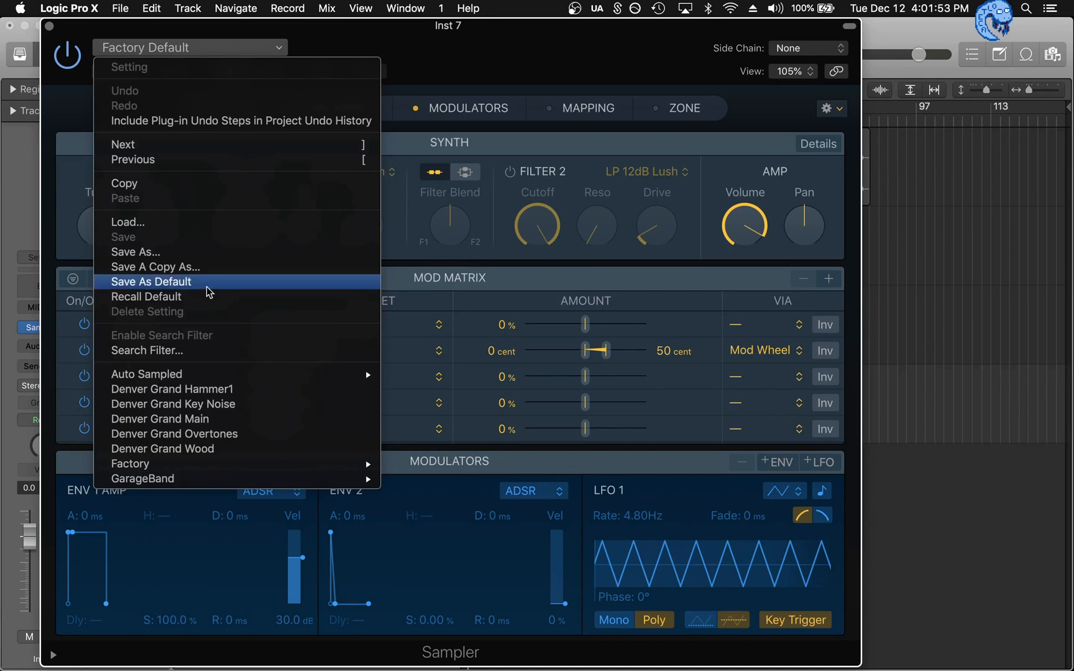
mouse_move(146, 374)
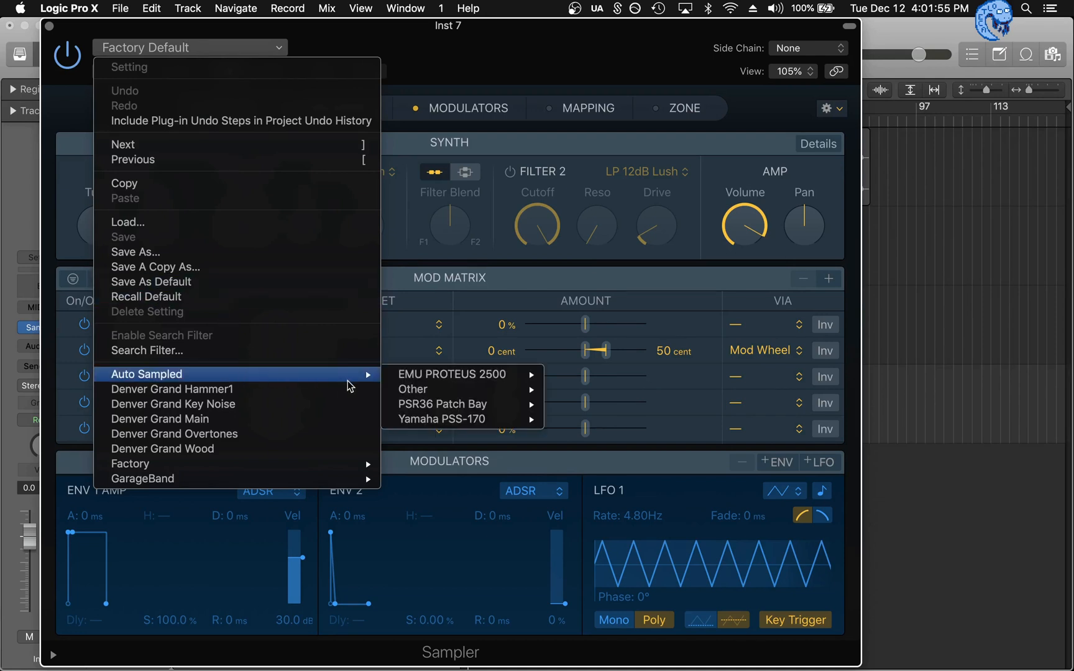
mouse_move(376, 377)
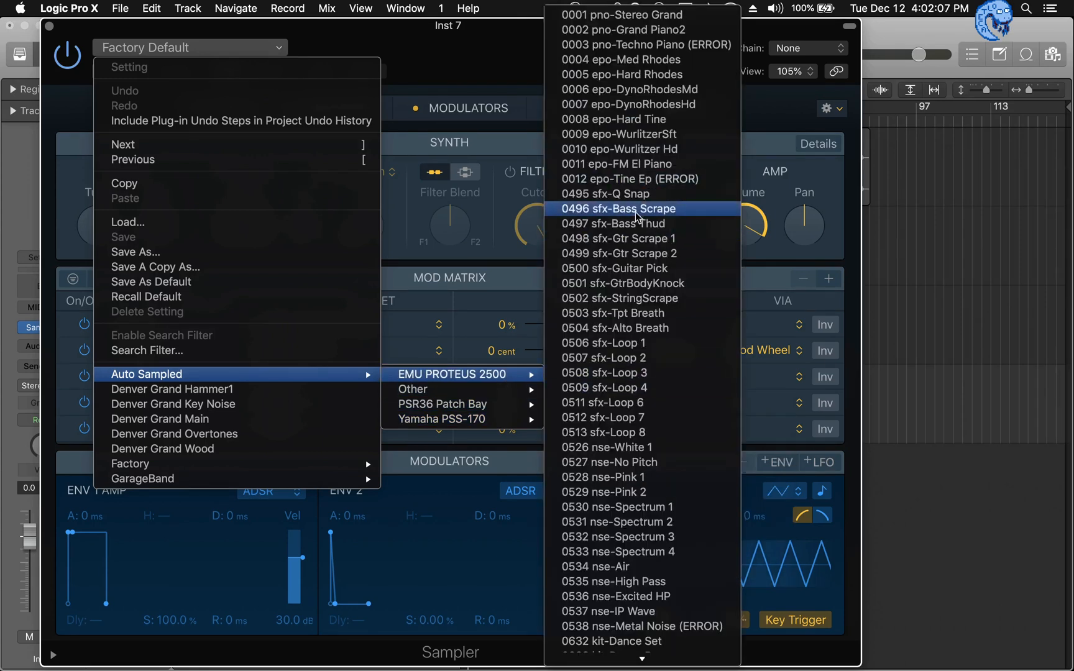
scroll("down", 3)
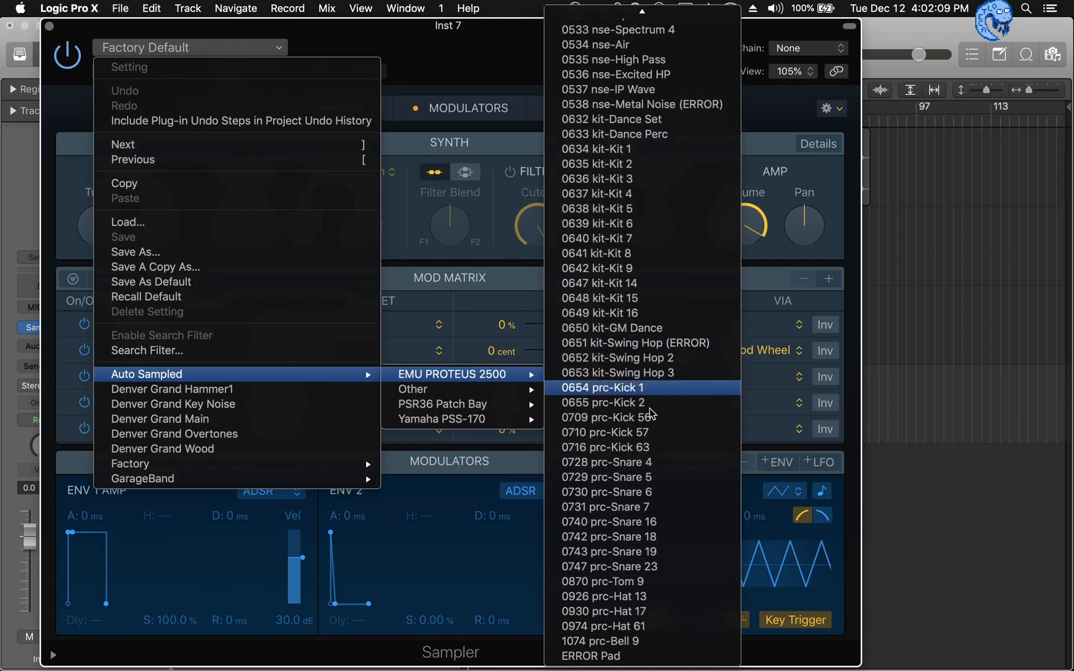
mouse_move(652, 597)
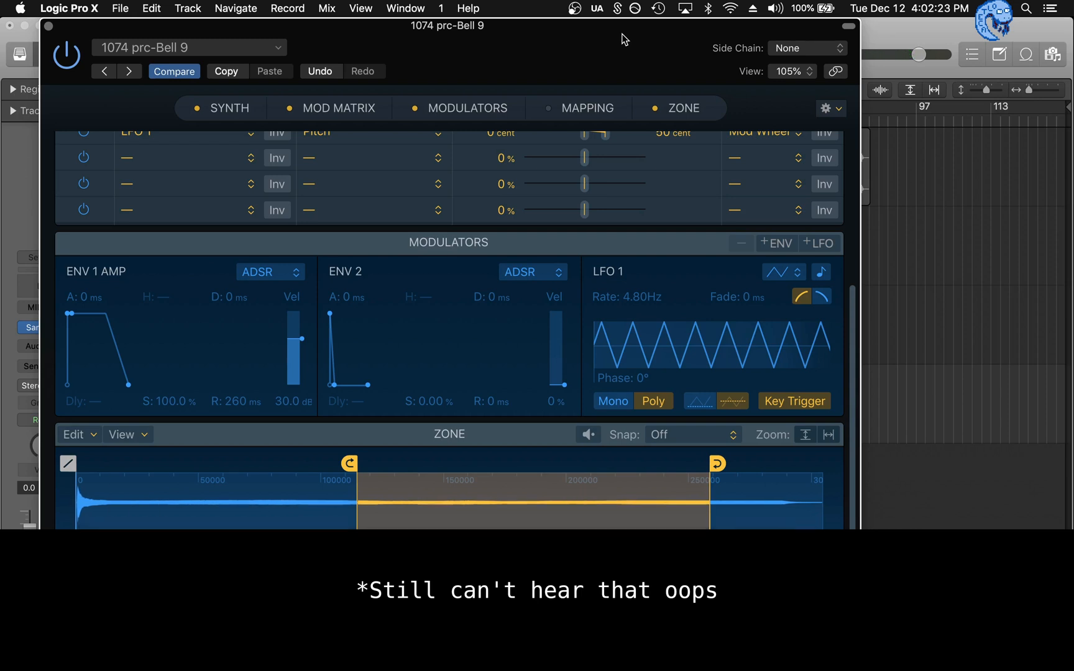
Review the 1074 prc-Bell 9 mapping and zones, then return to the Synth controls
left_click(587, 107)
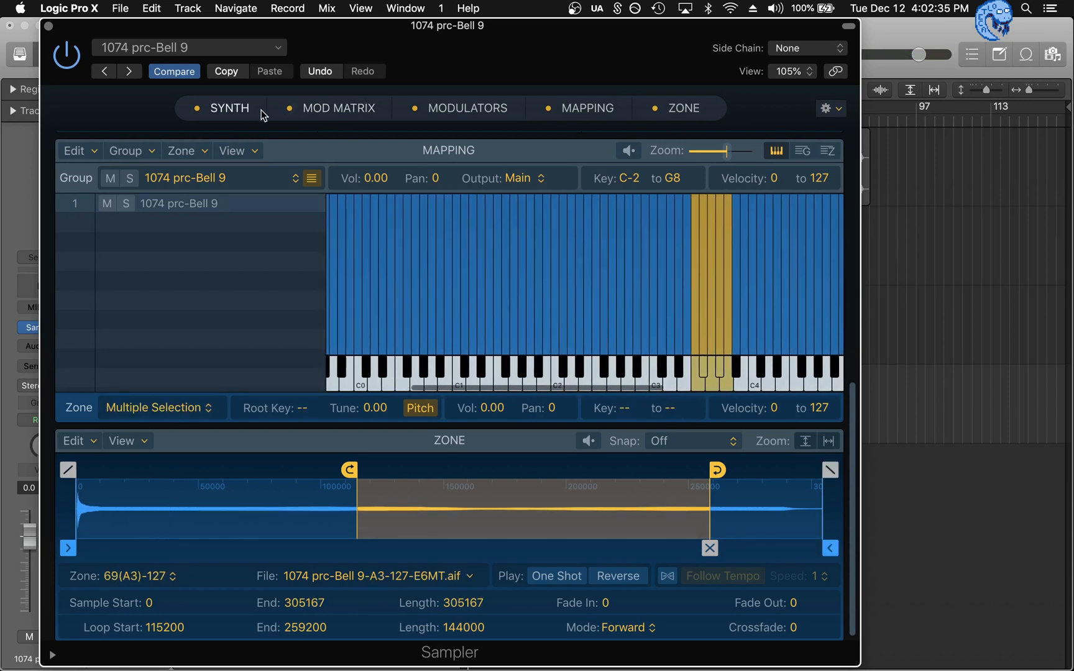
left_click(228, 108)
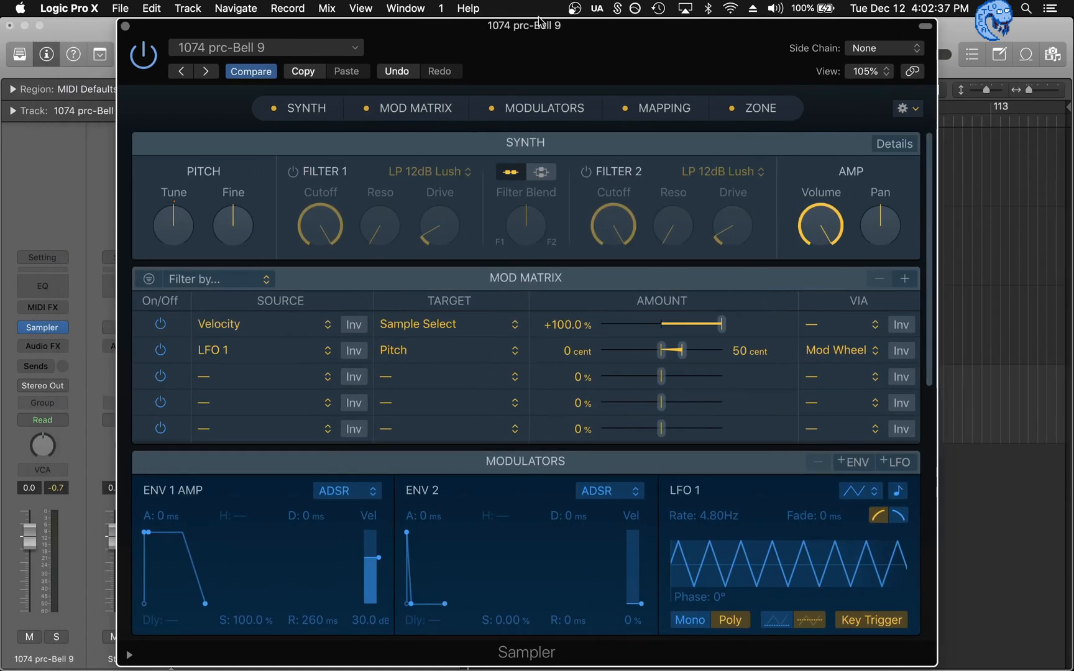
mouse_move(147, 533)
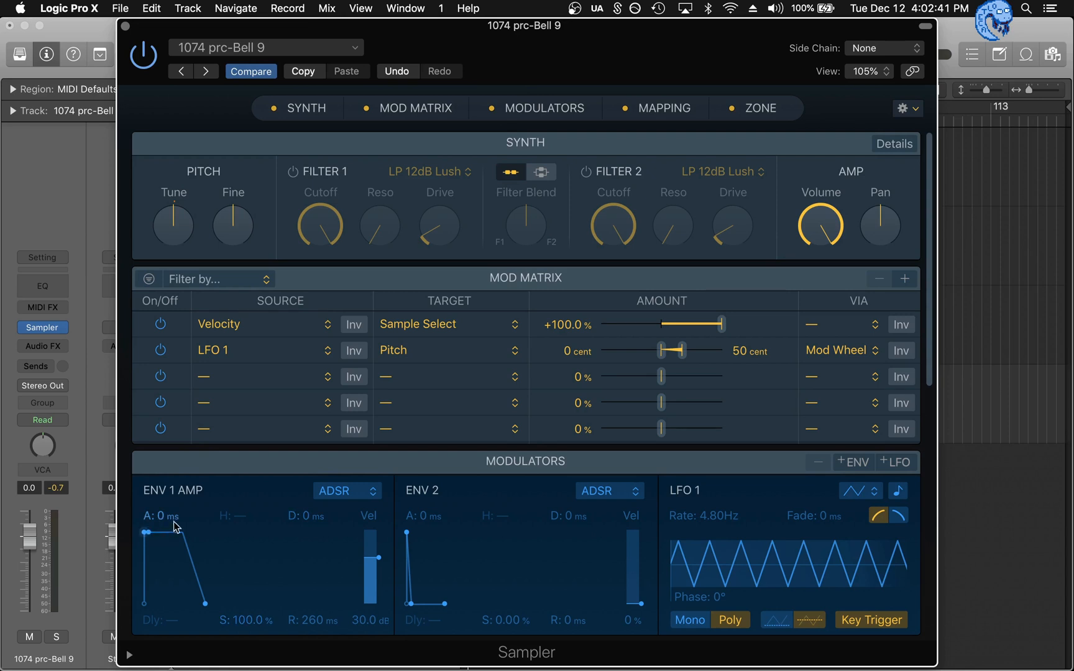
mouse_move(233, 490)
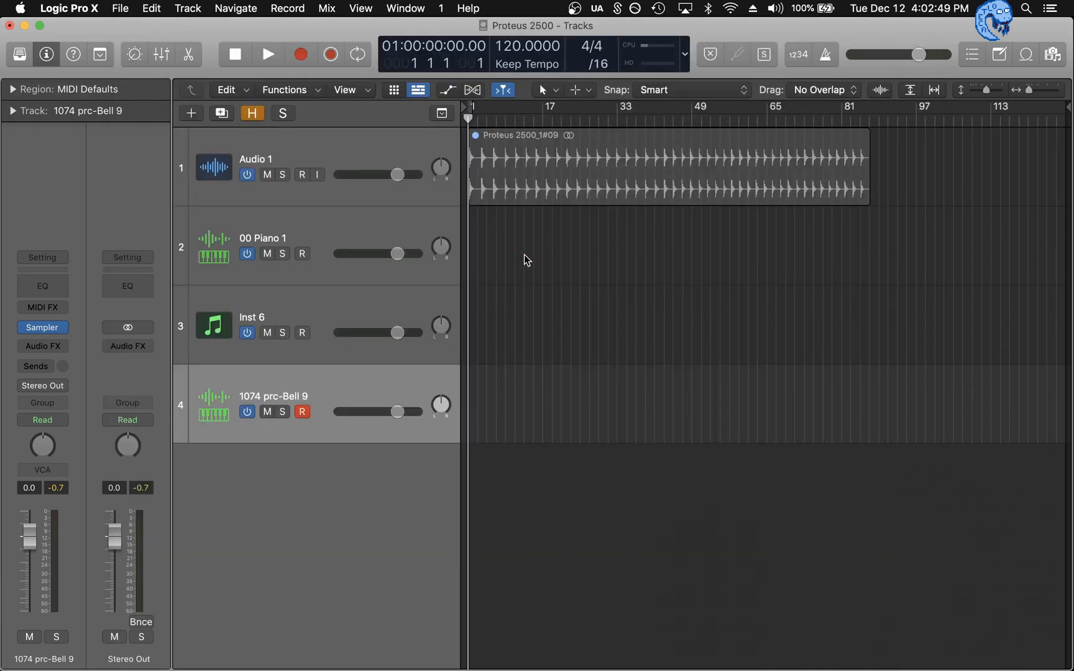
mouse_move(639, 380)
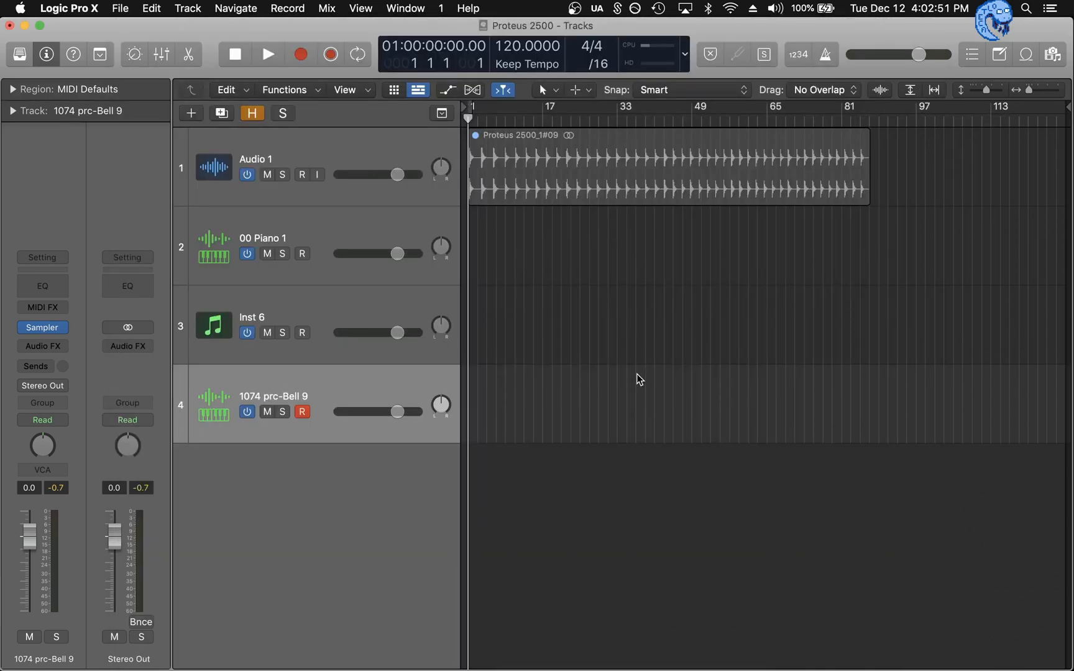